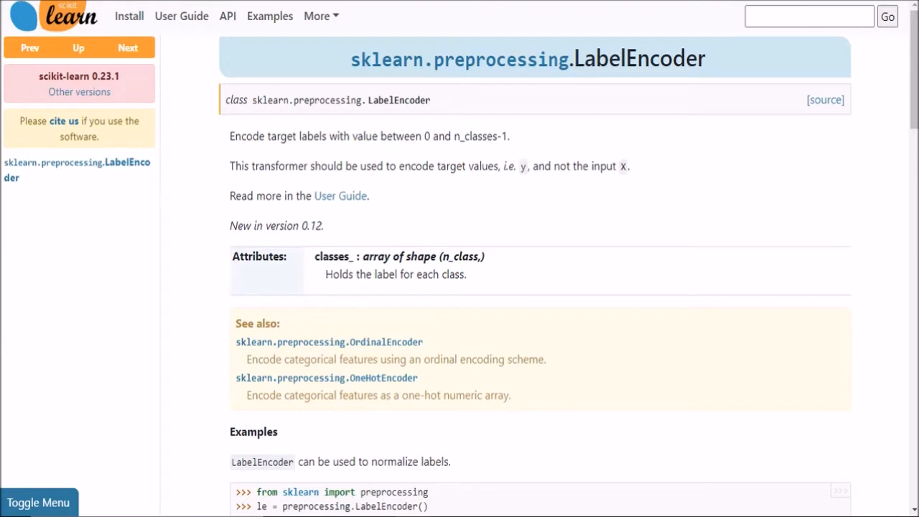
pyautogui.moveTo(233, 135)
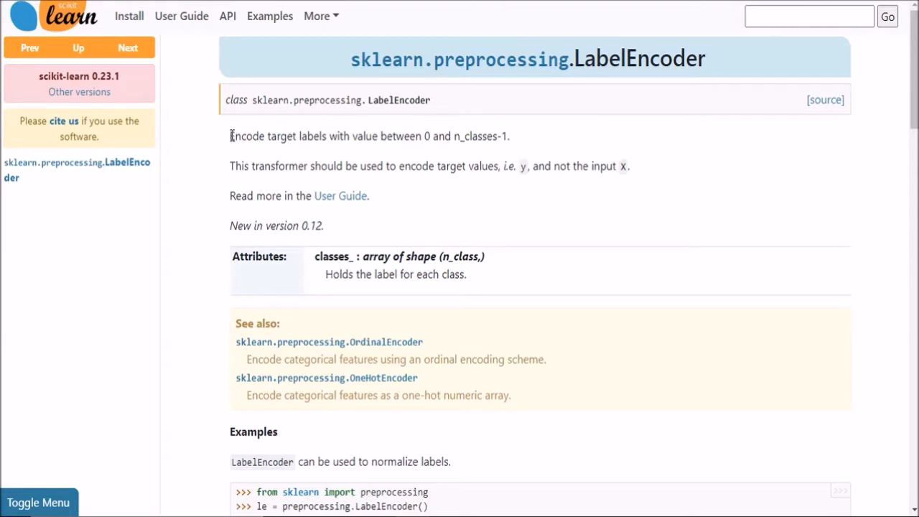
# - Review the markdown note explaining that target labels must be encoded
pyautogui.moveTo(230, 135); pyautogui.dragTo(382, 135)
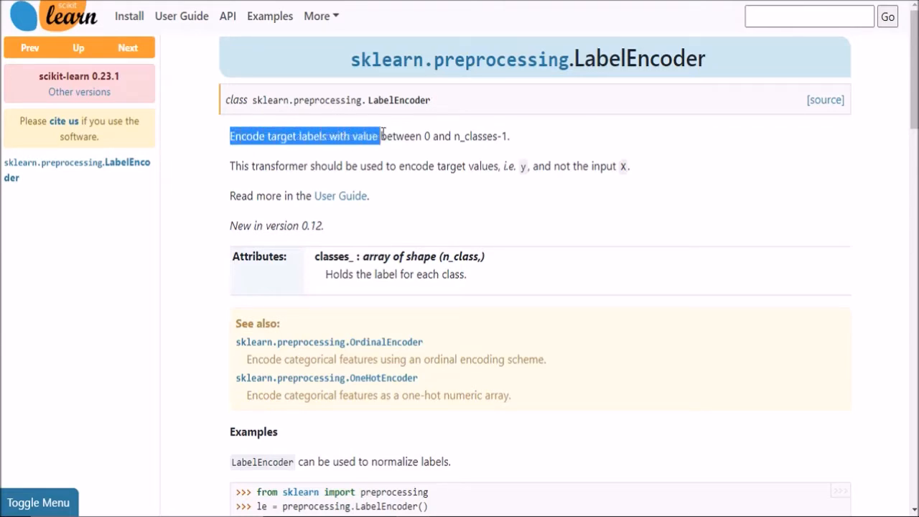
pyautogui.moveTo(379, 135); pyautogui.dragTo(510, 135)
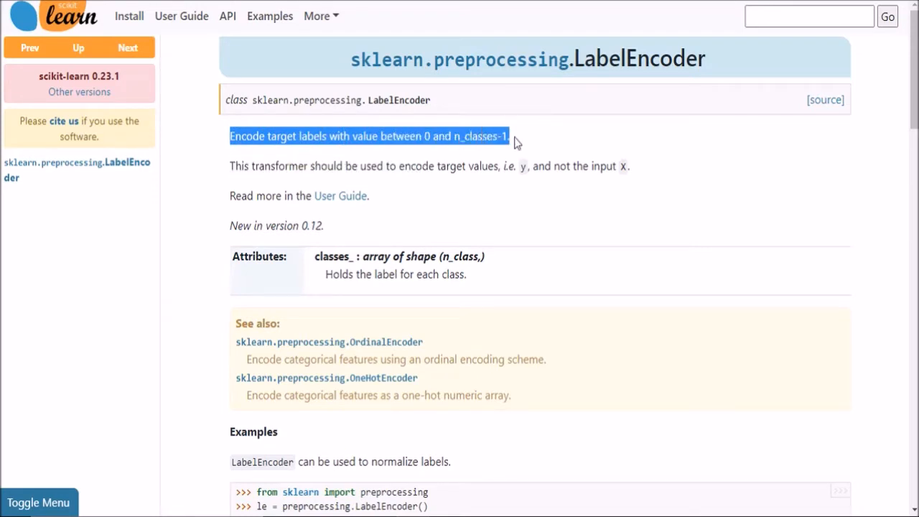
pyautogui.click(237, 180)
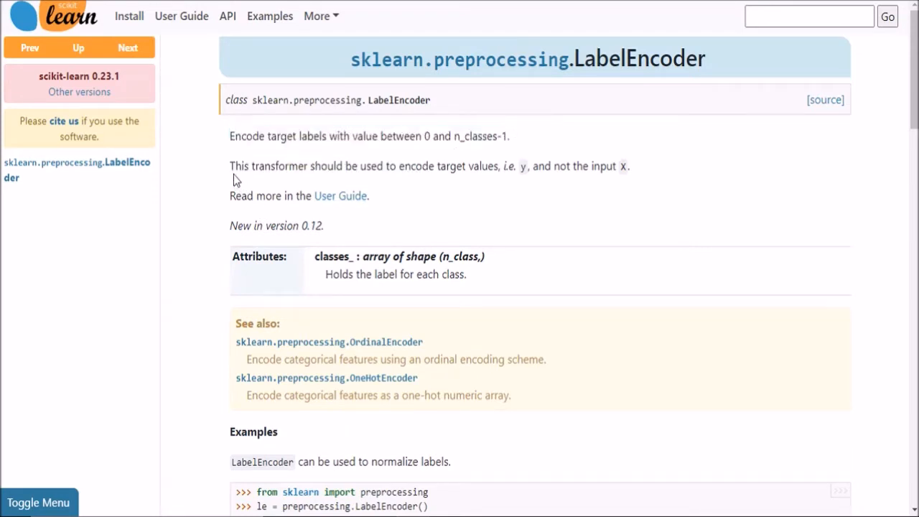
pyautogui.moveTo(399, 178)
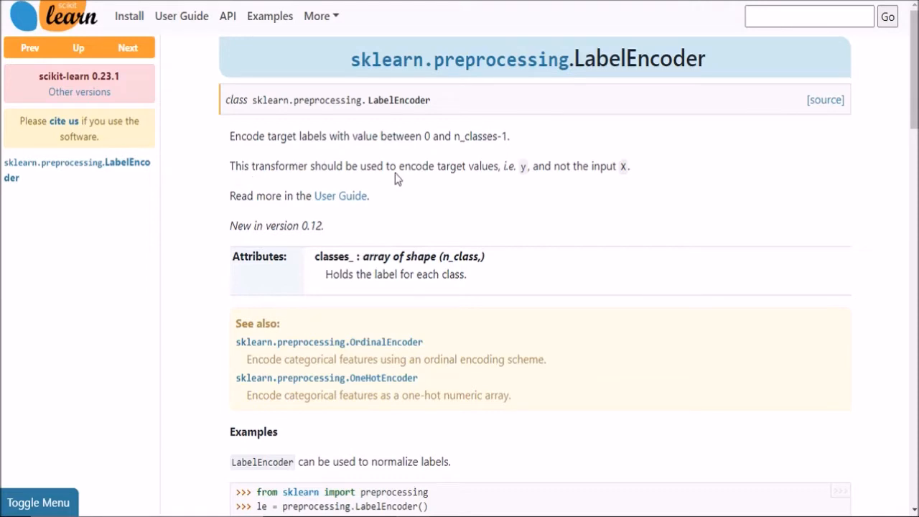
pyautogui.doubleClick(523, 167)
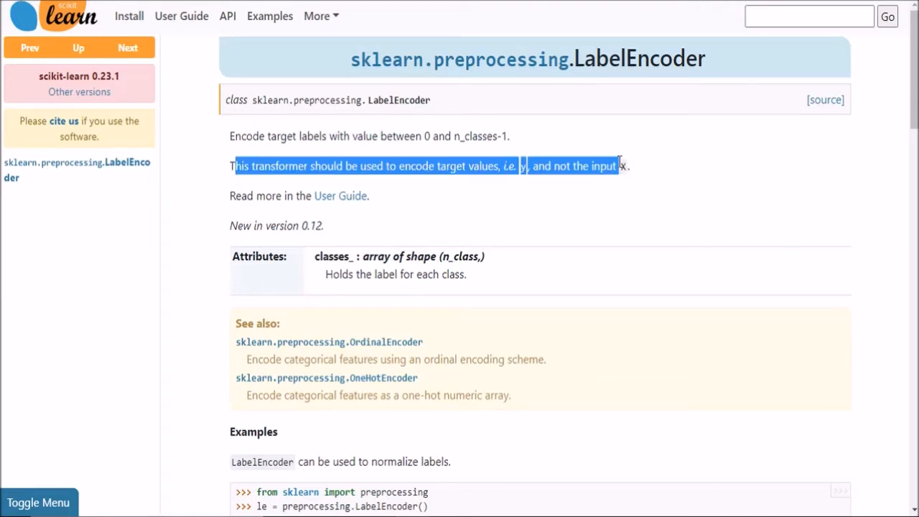
pyautogui.click(667, 195)
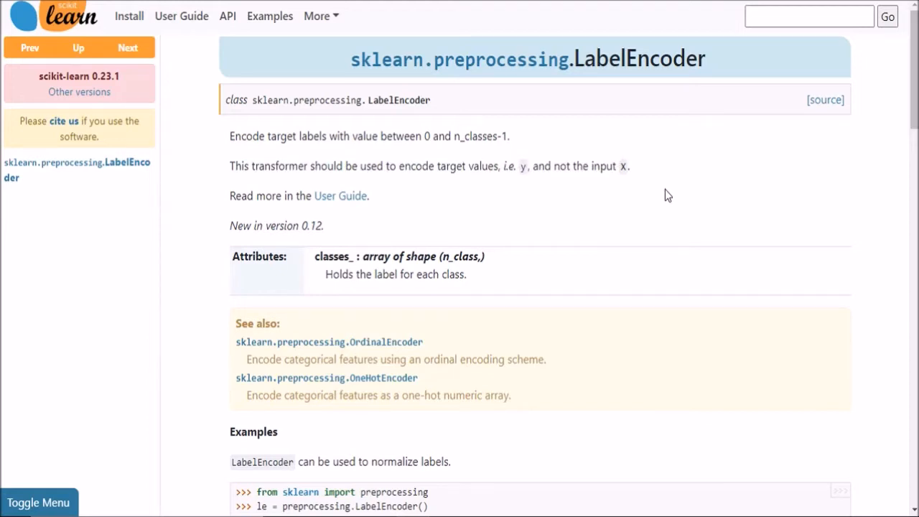
pyautogui.moveTo(610, 158)
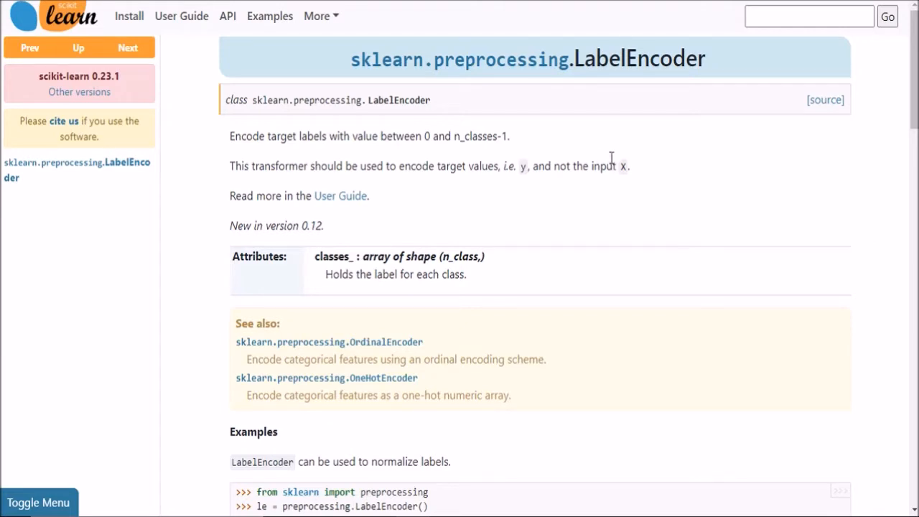
pyautogui.doubleClick(622, 167)
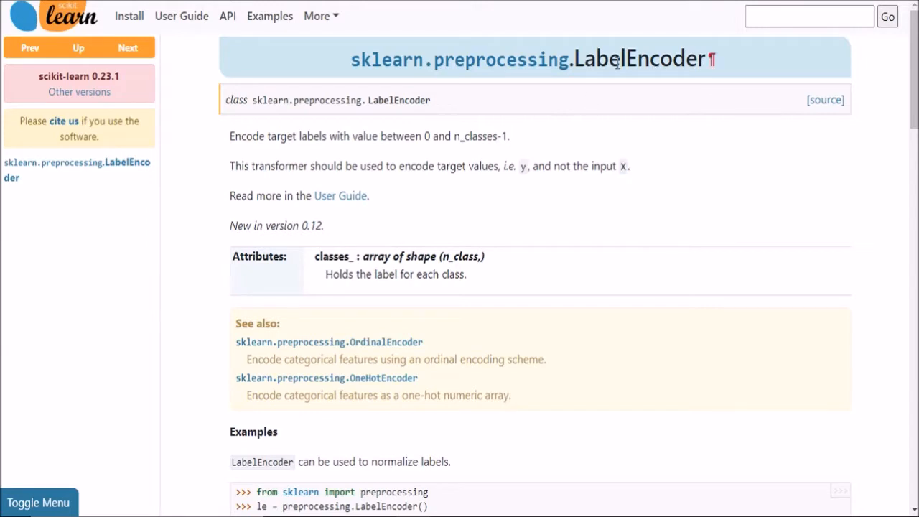
pyautogui.moveTo(479, 142)
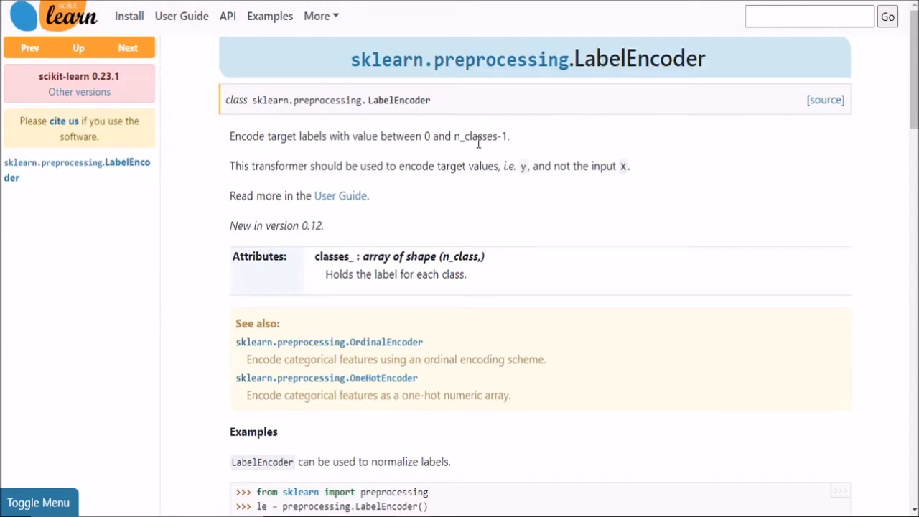
pyautogui.moveTo(351, 167); pyautogui.dragTo(482, 166)
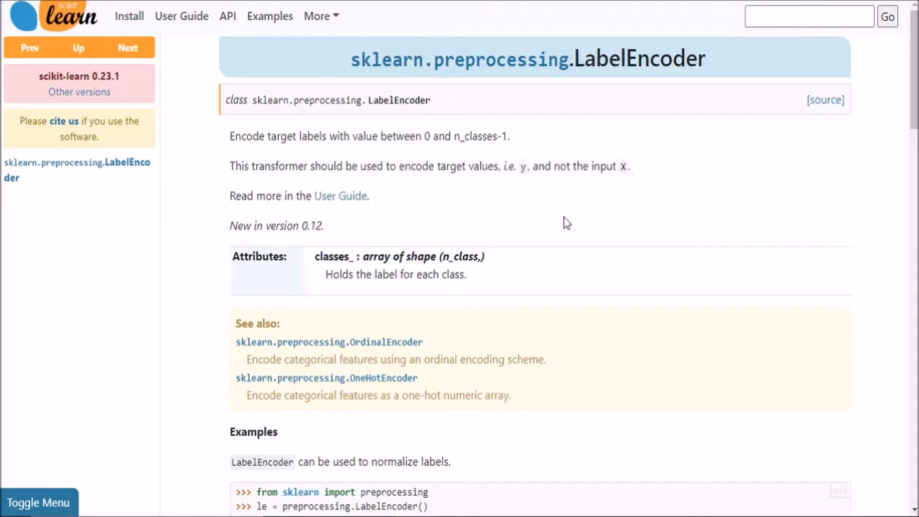
pyautogui.moveTo(448, 166)
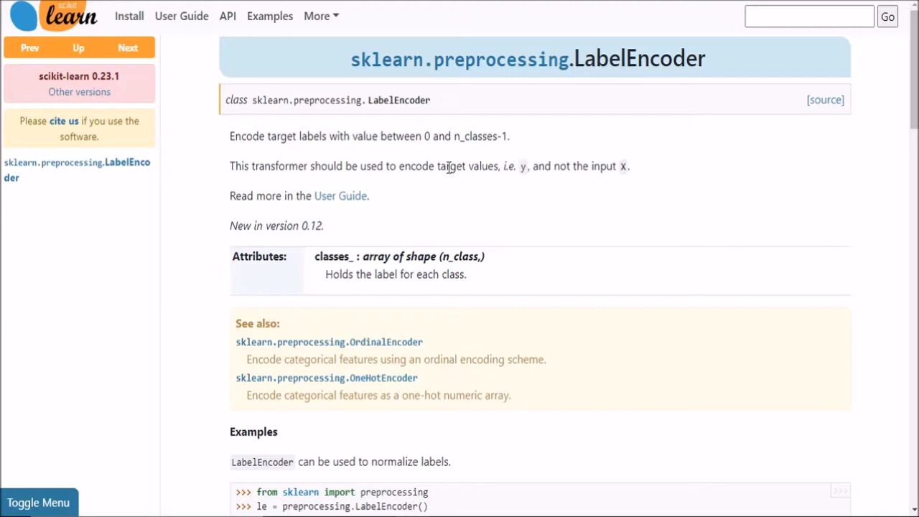
pyautogui.moveTo(456, 167); pyautogui.dragTo(537, 166)
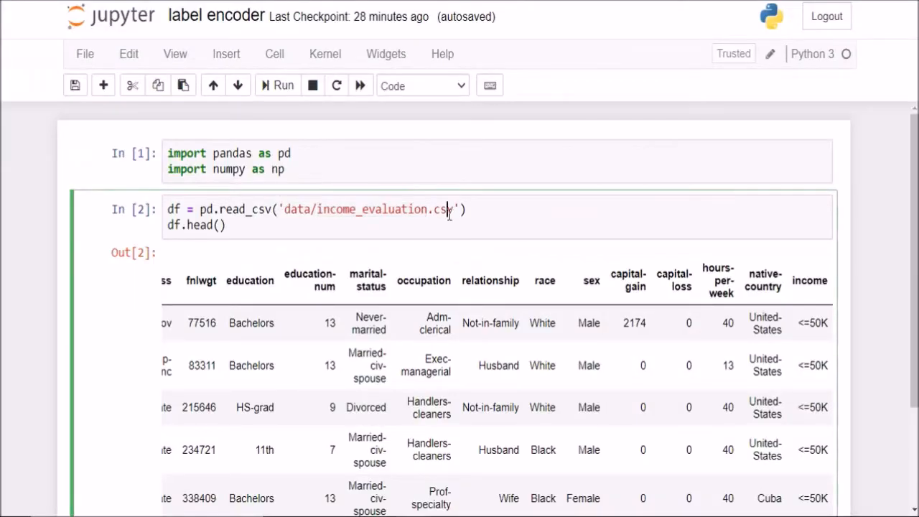
# - Add and run df[' income'].value_counts(), showing 24720 at <=50K and 7841 above 50K
pyautogui.scroll(-3)
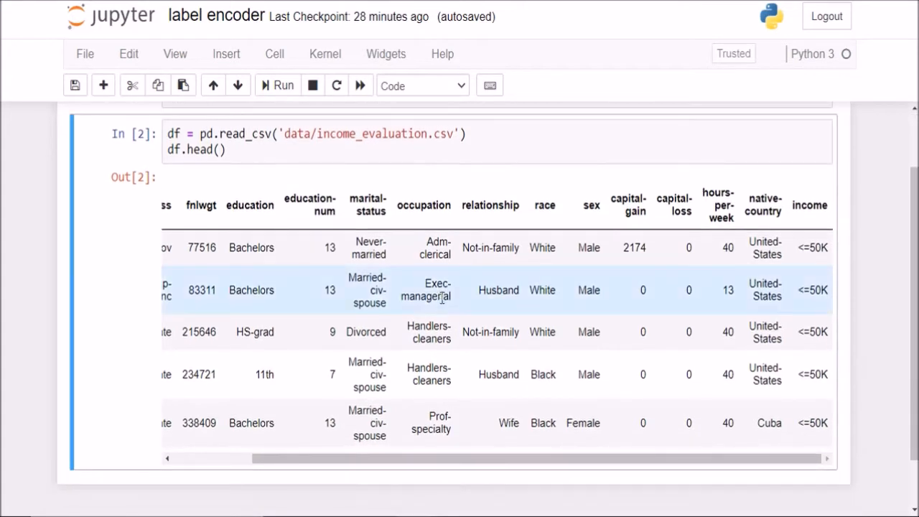
pyautogui.hscroll(-3)
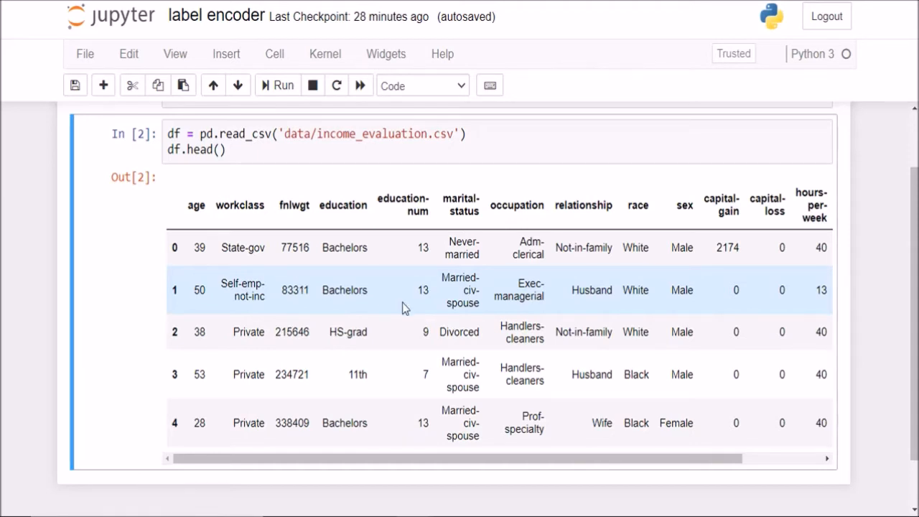
pyautogui.hscroll(3)
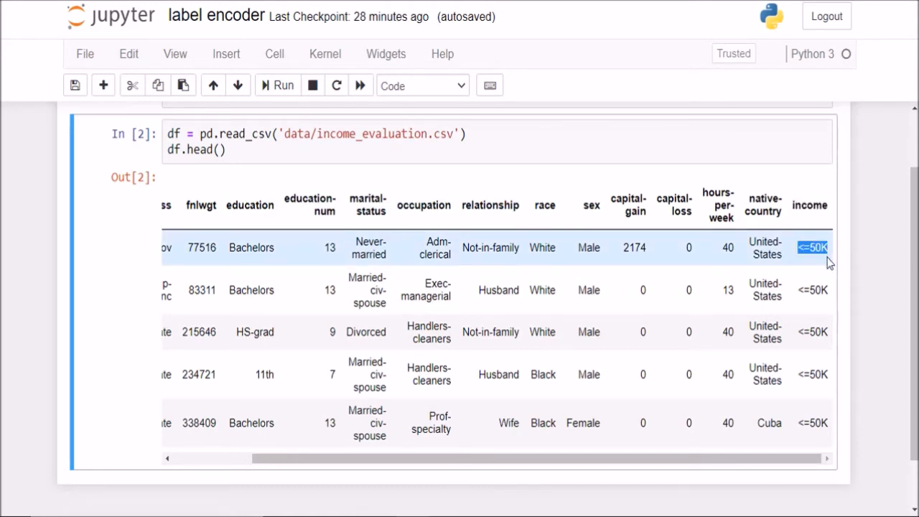
pyautogui.hscroll(-3)
pyautogui.write("df['i")
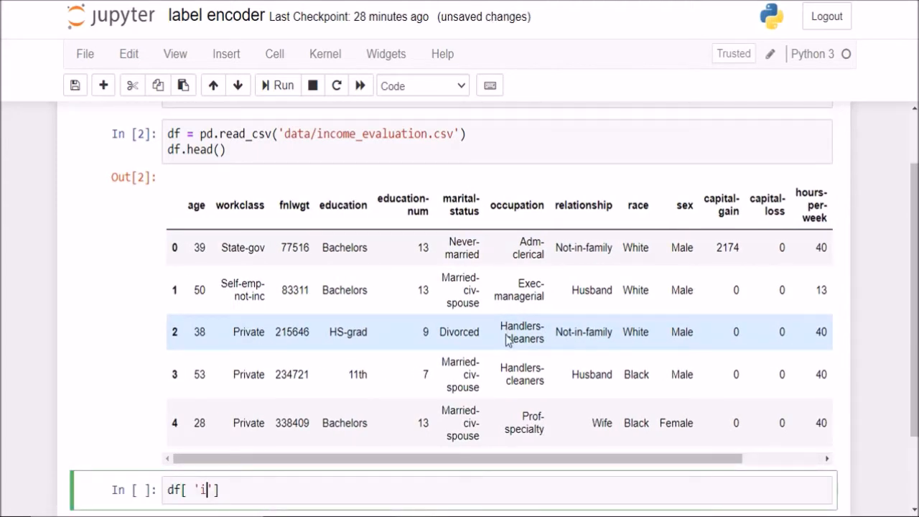
pyautogui.write('income')
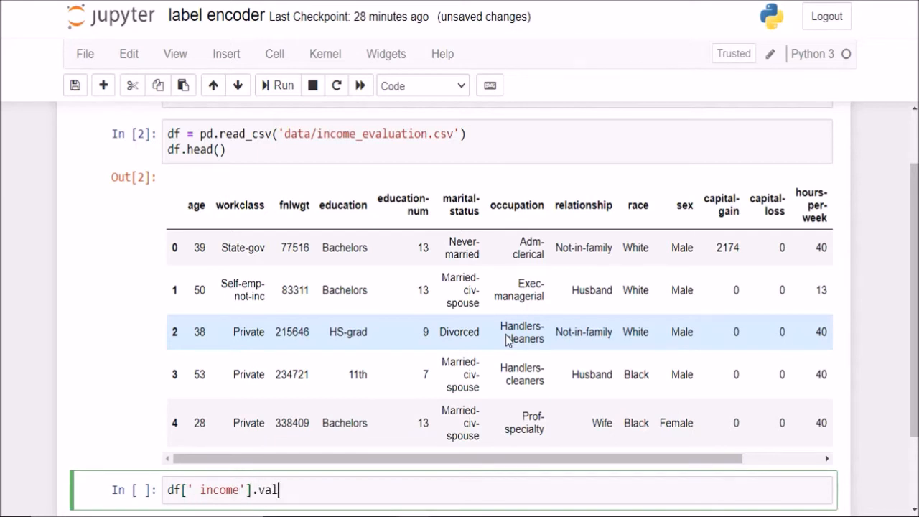
pyautogui.click(283, 85)
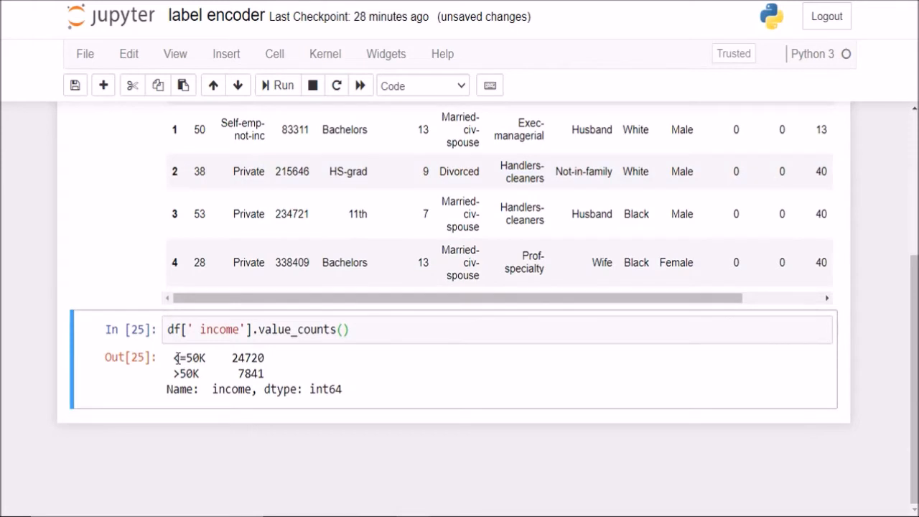
pyautogui.doubleClick(247, 357)
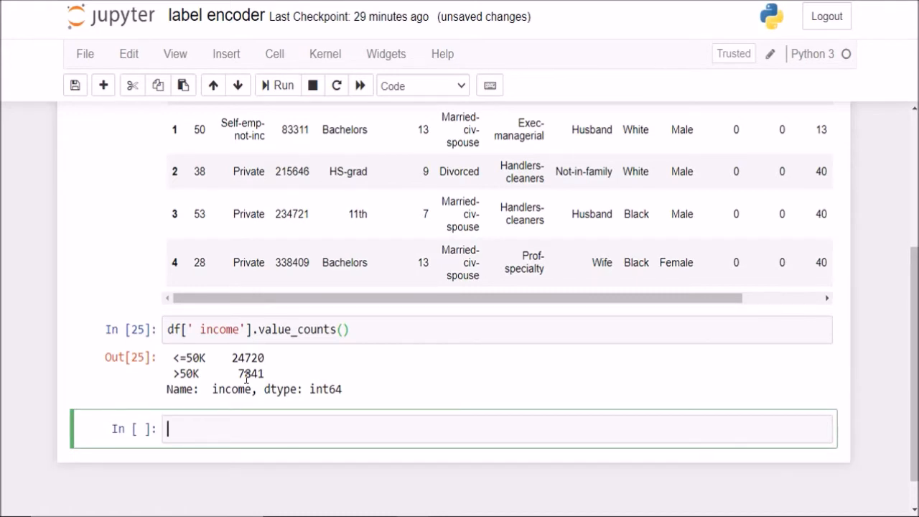
# - Run a cell importing train_test_split from sklearn.model_selection
pyautogui.write('from sklearn')
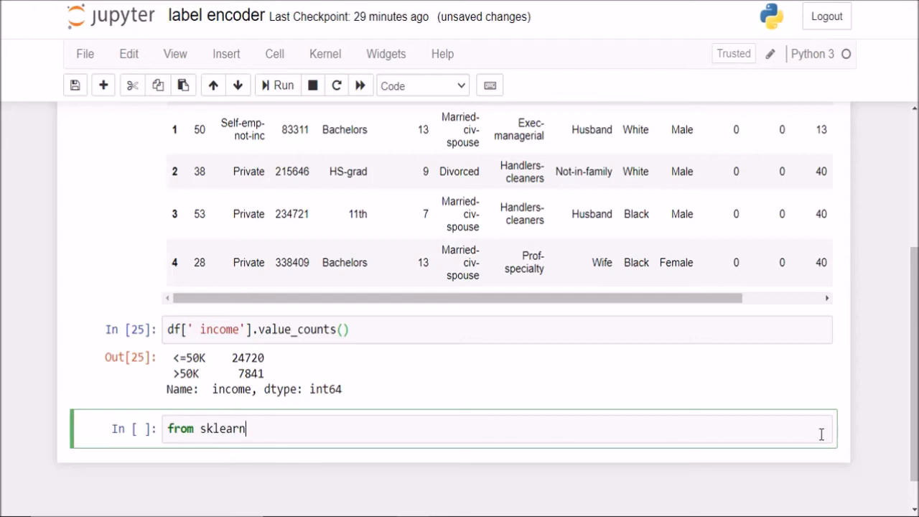
pyautogui.write('.model_selection import train_test_split')
pyautogui.write('X-train')
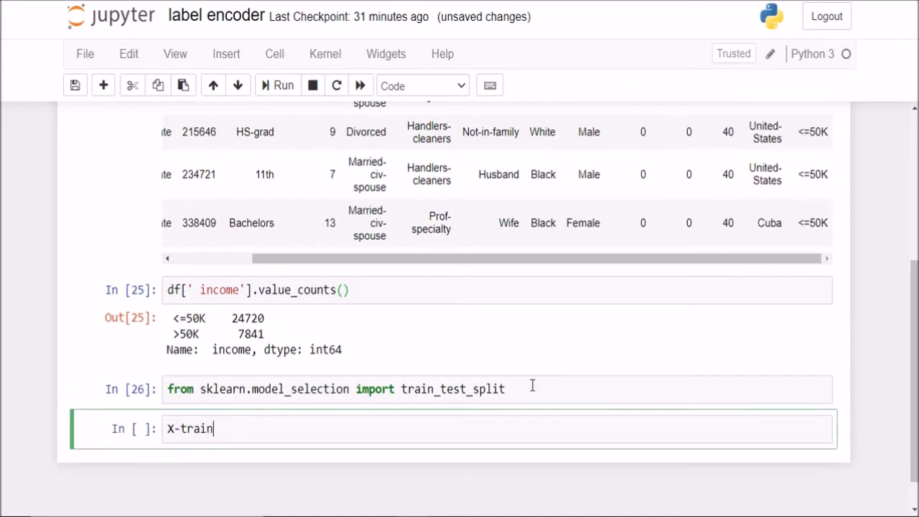
pyautogui.write('_train.')
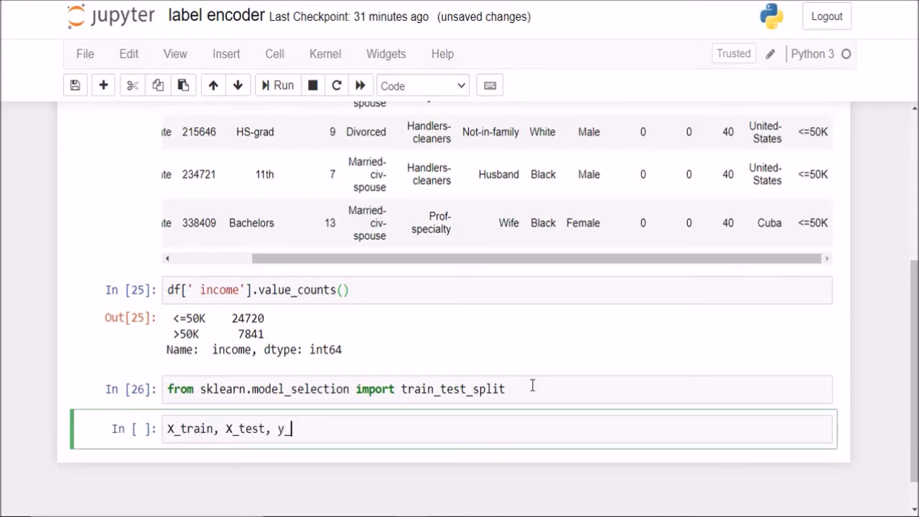
# - Write train_test_split on df without the income column as features and df[' income'] as target
pyautogui.write('train, y_test = trai')
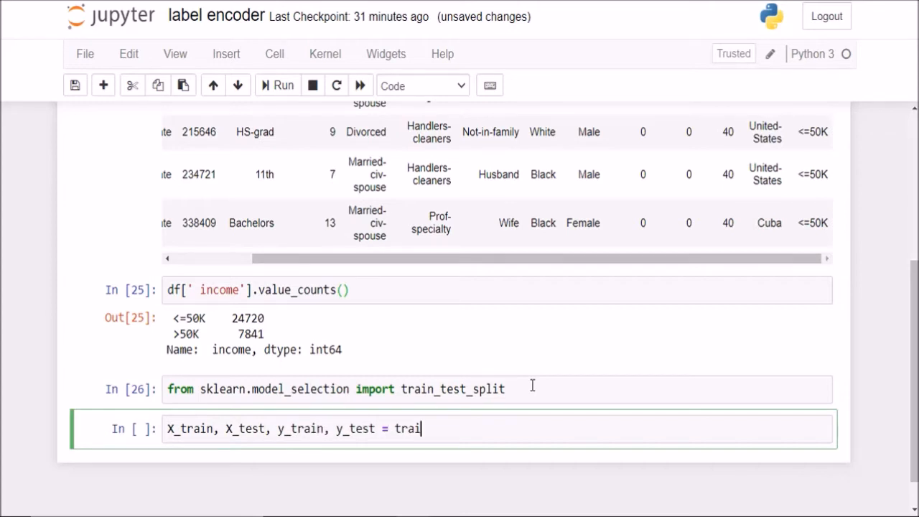
pyautogui.write('n_test_split()')
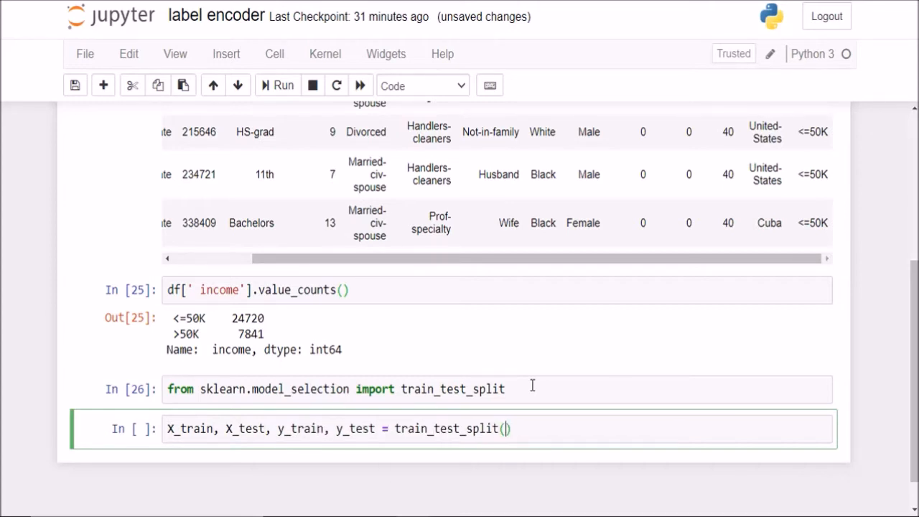
pyautogui.write('df[]')
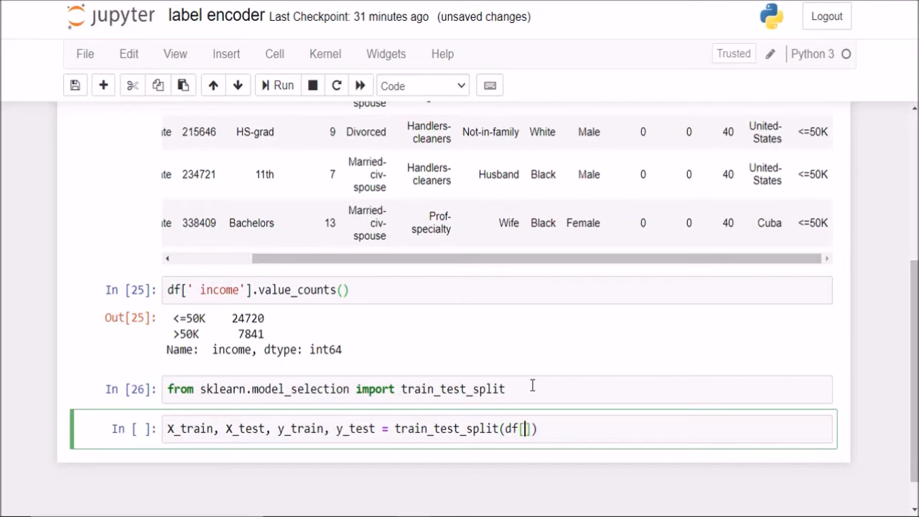
pyautogui.write('.drop(')
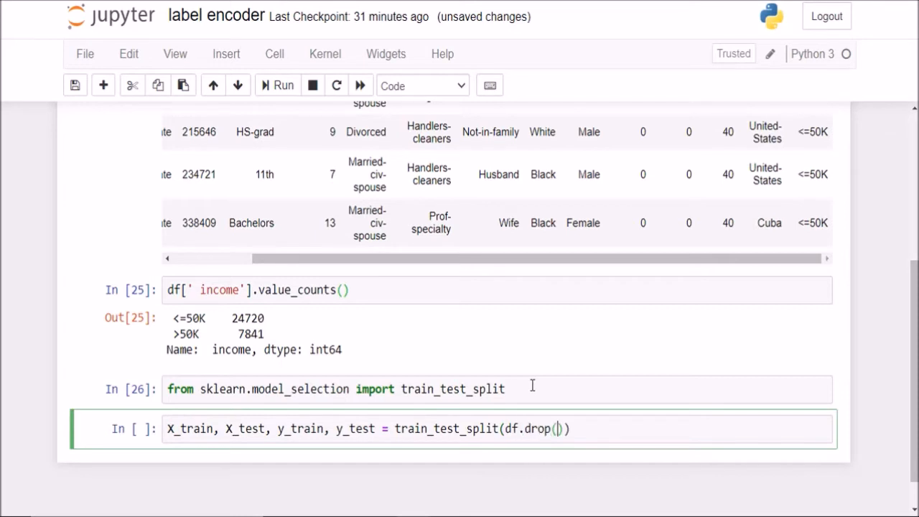
pyautogui.write("' income'")
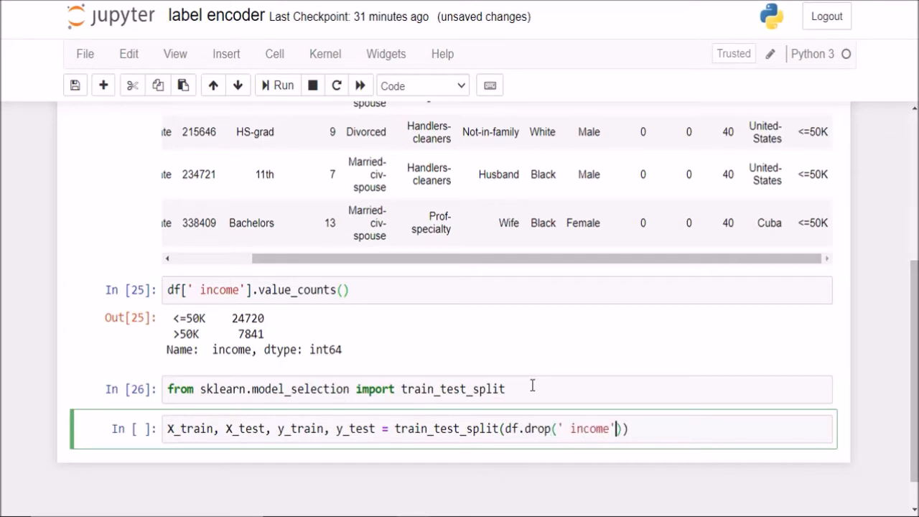
pyautogui.write(', axis')
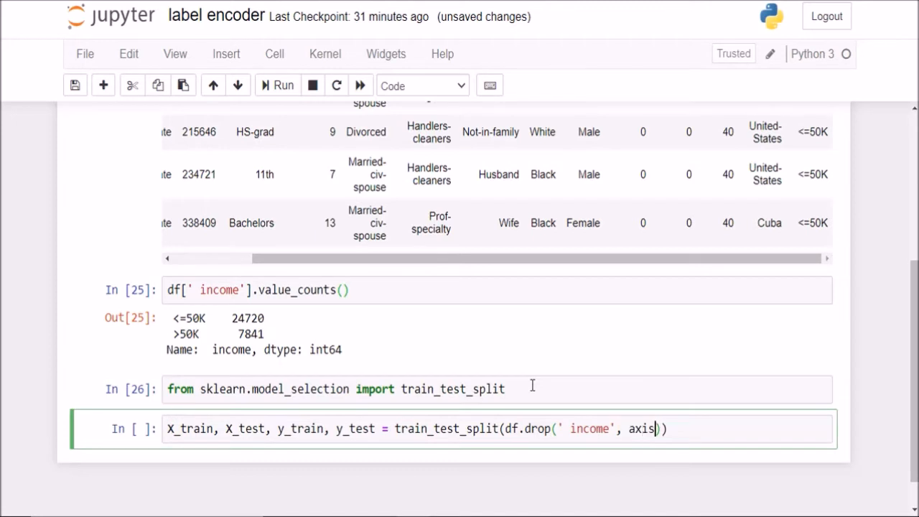
pyautogui.write('=1)')
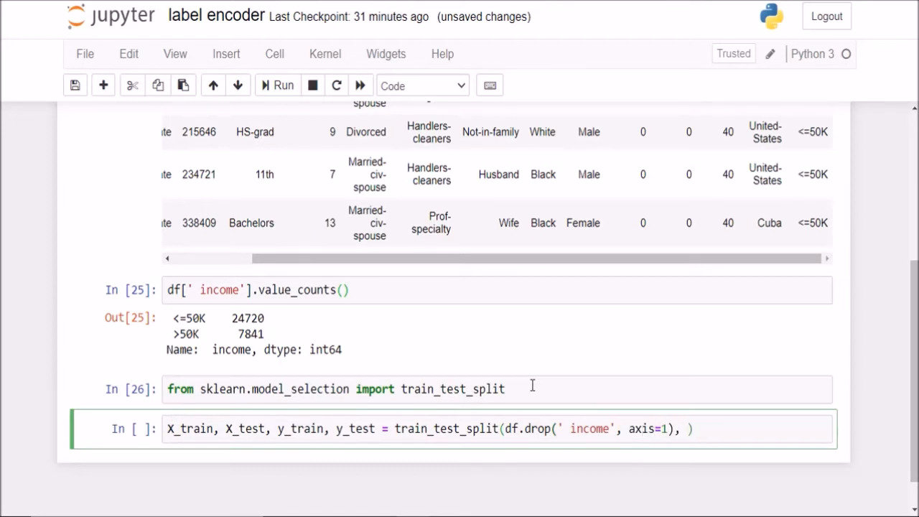
pyautogui.write('df')
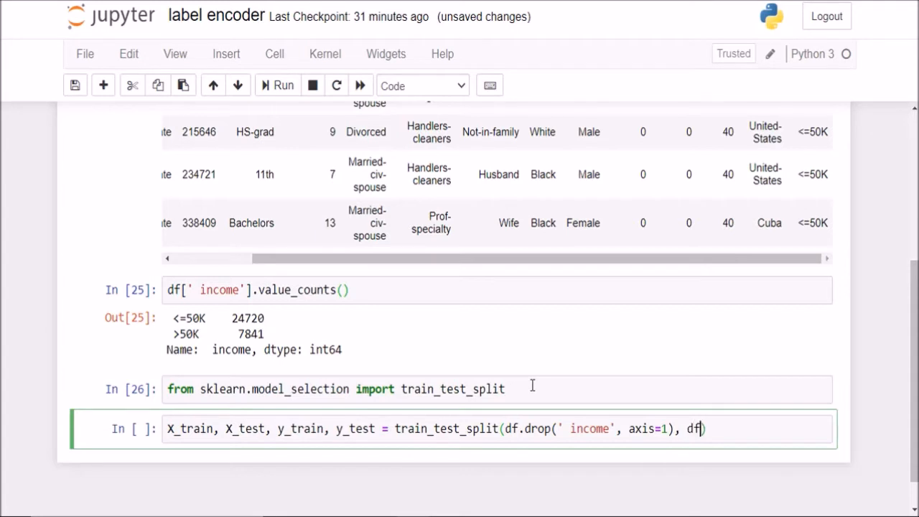
pyautogui.write("[ 'income']")
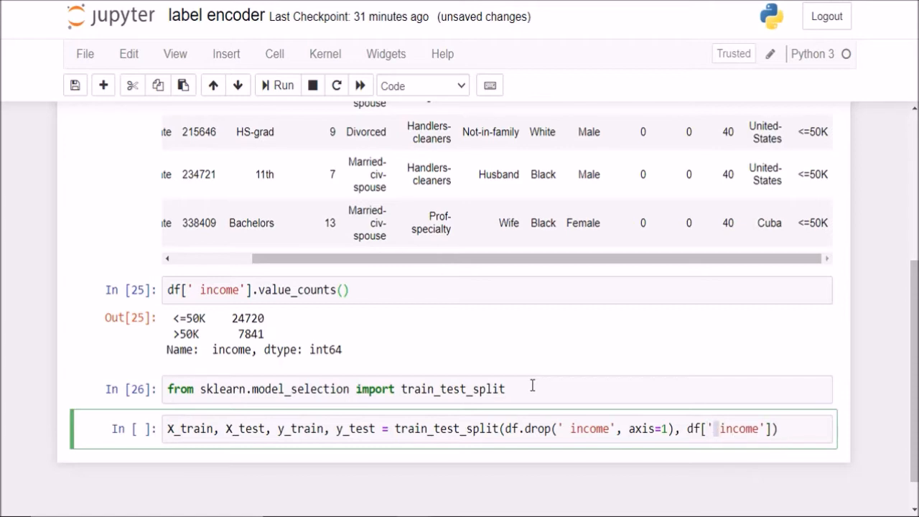
# - Run df.columns to list the columns from age through native-country and income
pyautogui.scroll(3)
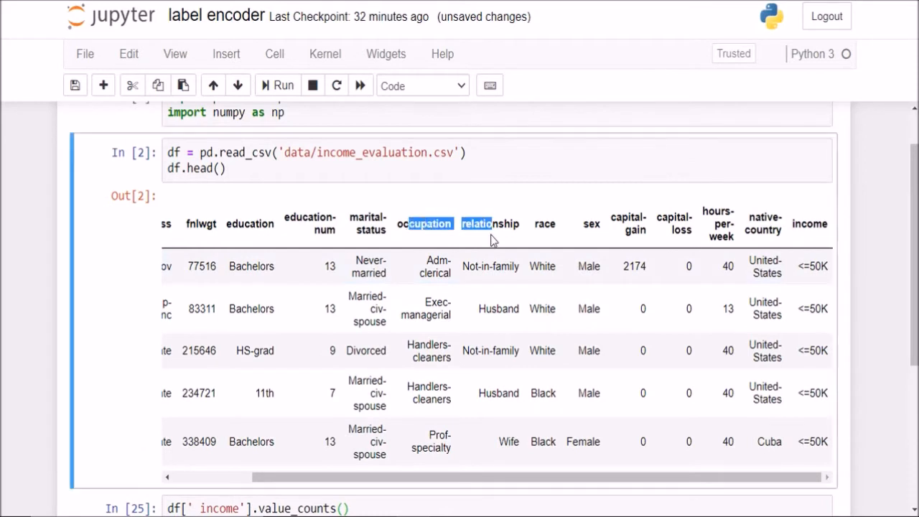
pyautogui.scroll(-3)
pyautogui.write('df')
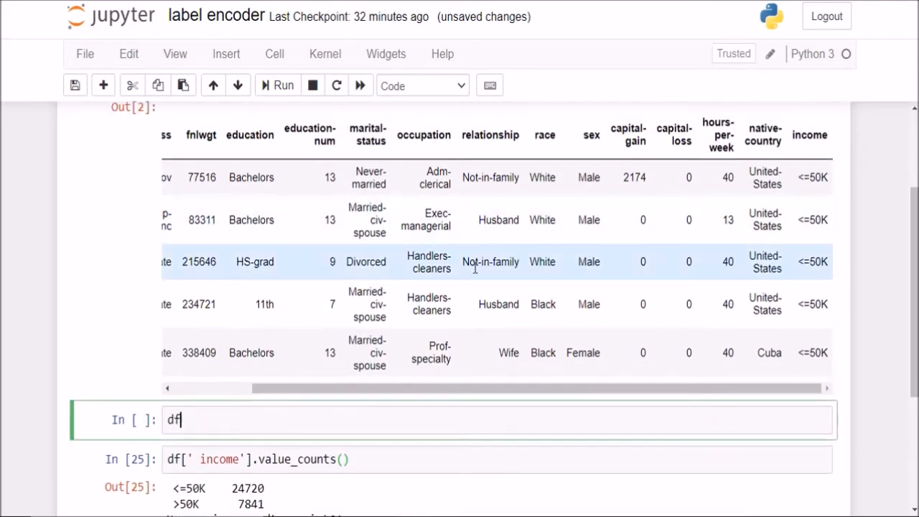
pyautogui.click(285, 86)
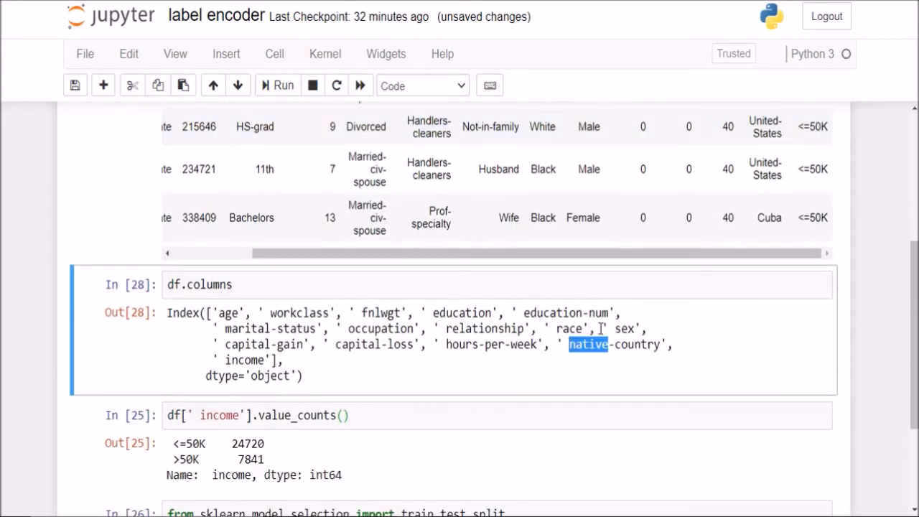
pyautogui.scroll(-3)
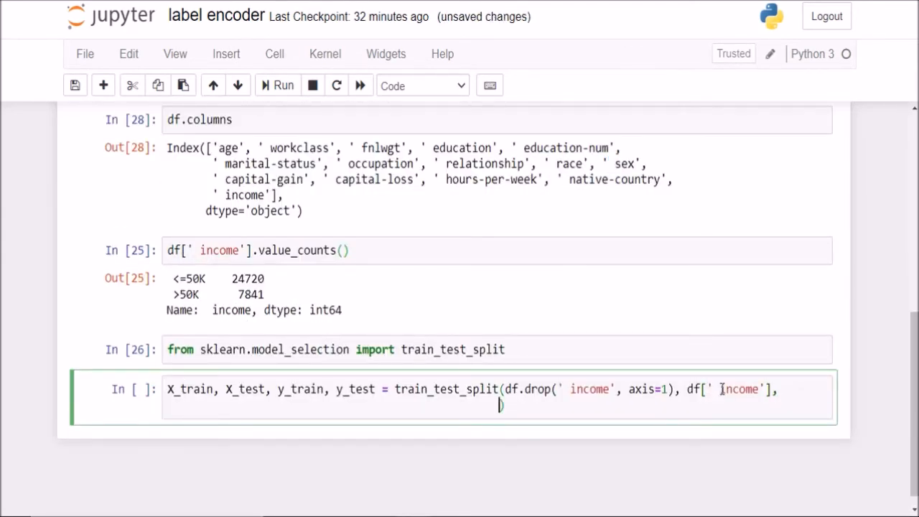
# - Complete the split with test_size=0.2 and random_state=0 and run it
pyautogui.write('test_size=0.2')
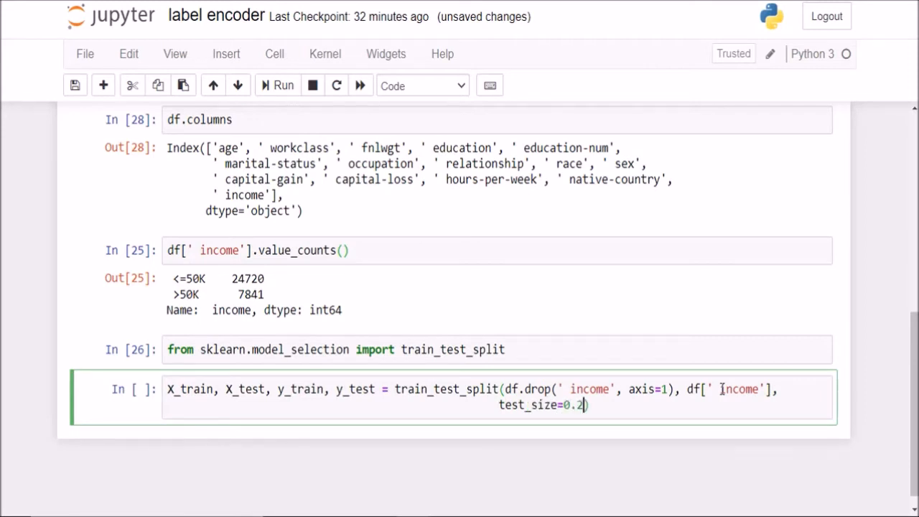
pyautogui.write(', random_')
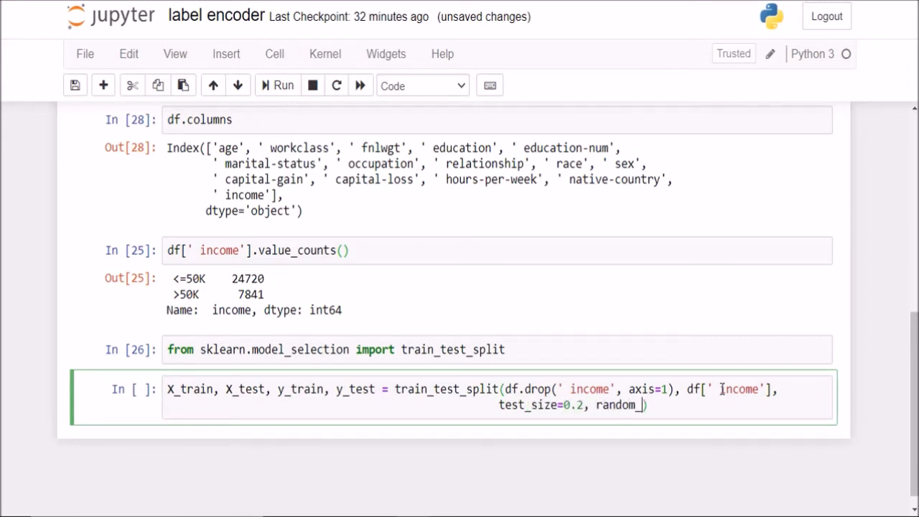
pyautogui.write('state=0)')
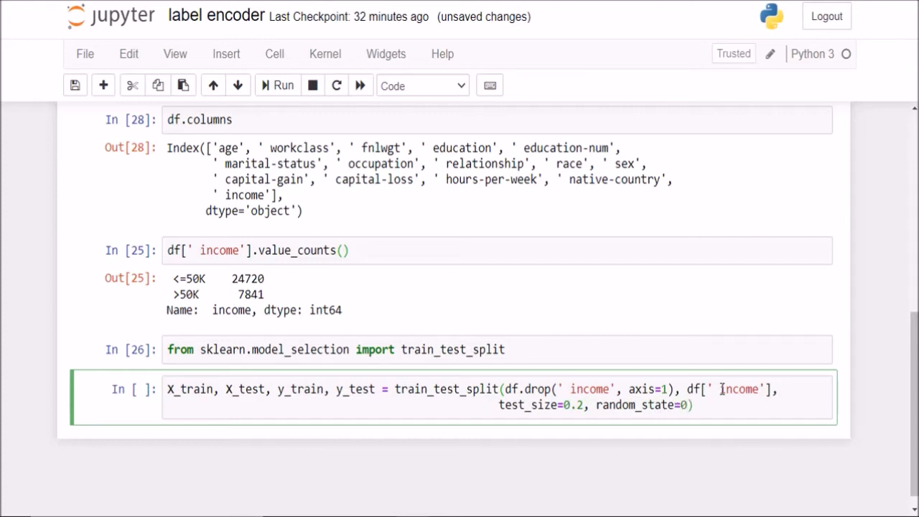
pyautogui.click(283, 86)
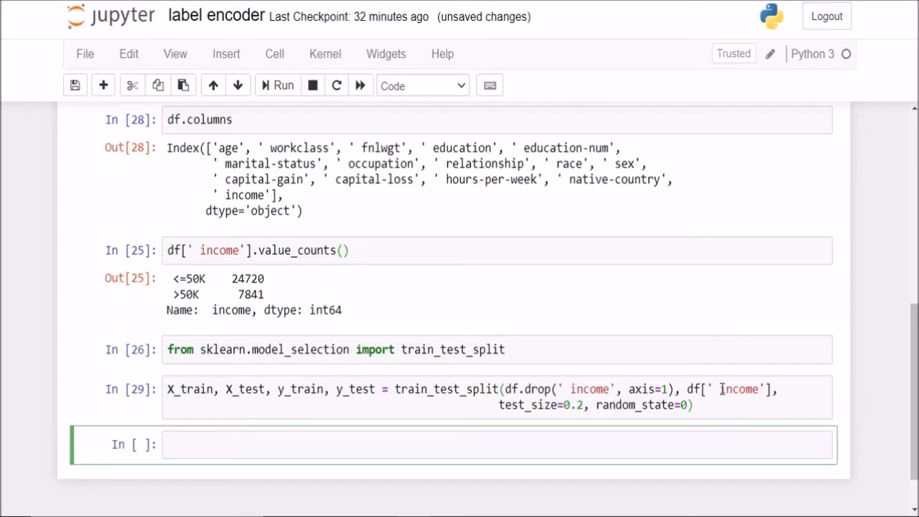
# - Import LabelEncoder from sklearn.preprocessing and create an encoder le = LabelEncoder()
pyautogui.write('from sklearn')
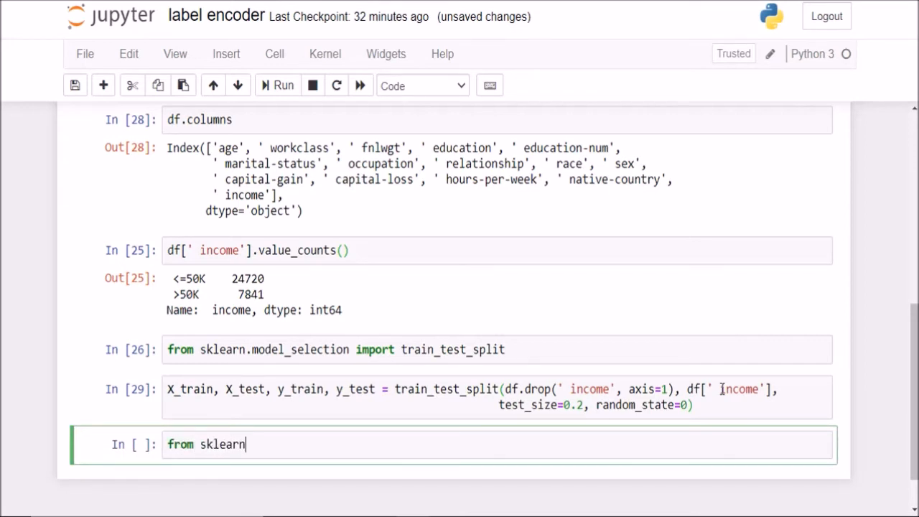
pyautogui.write('.preprocessing')
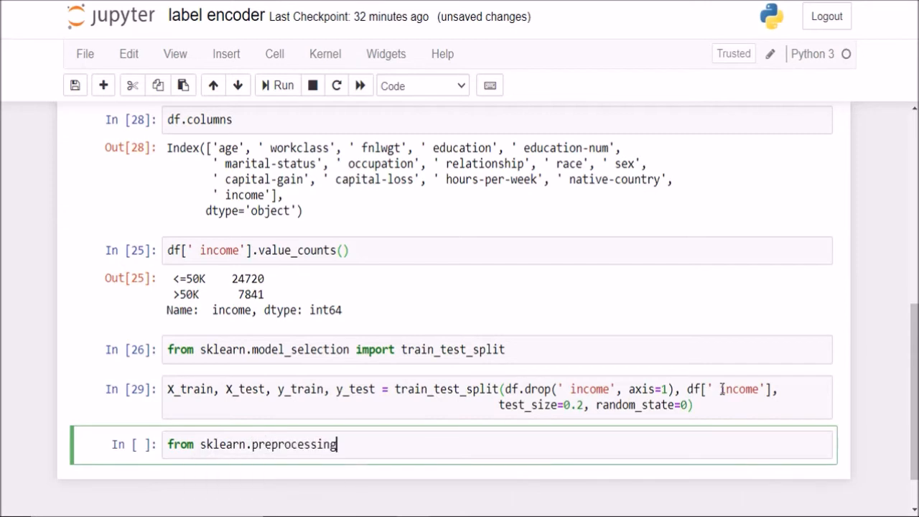
pyautogui.write('import La')
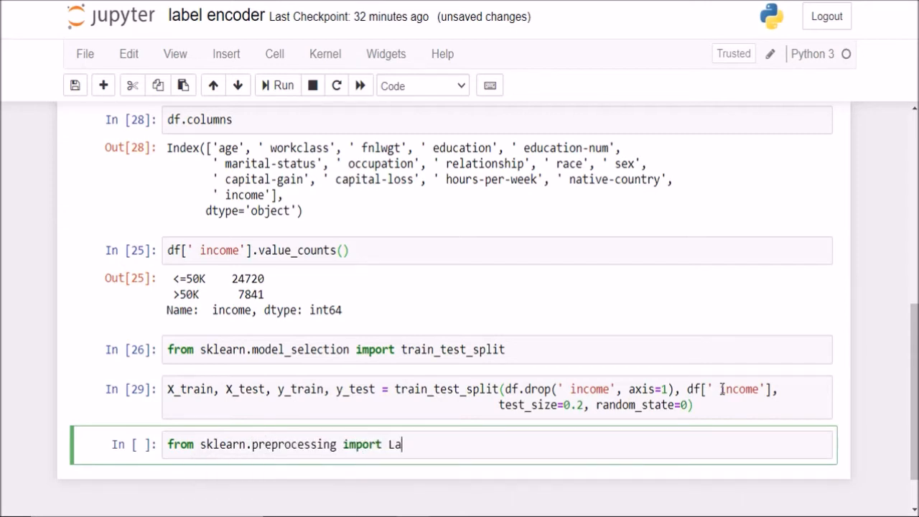
pyautogui.write('bel')
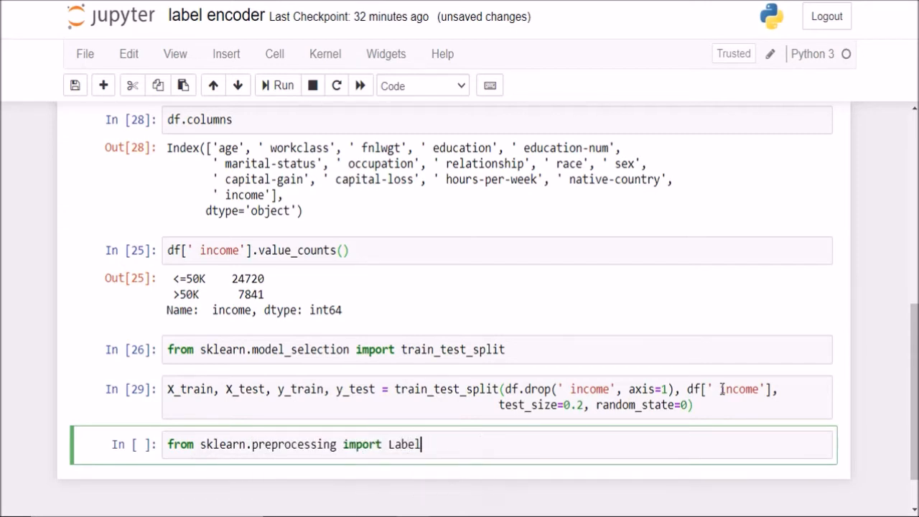
pyautogui.write('Encoder')
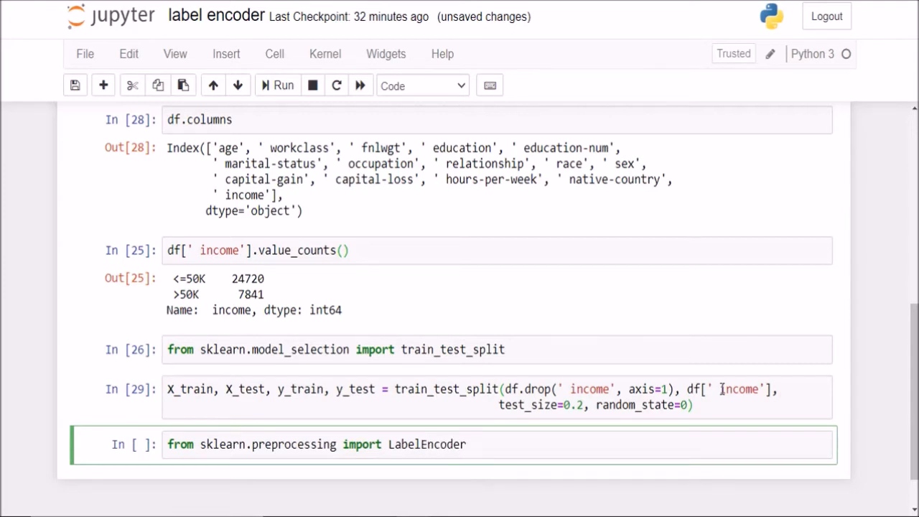
pyautogui.click(468, 444)
pyautogui.write('le')
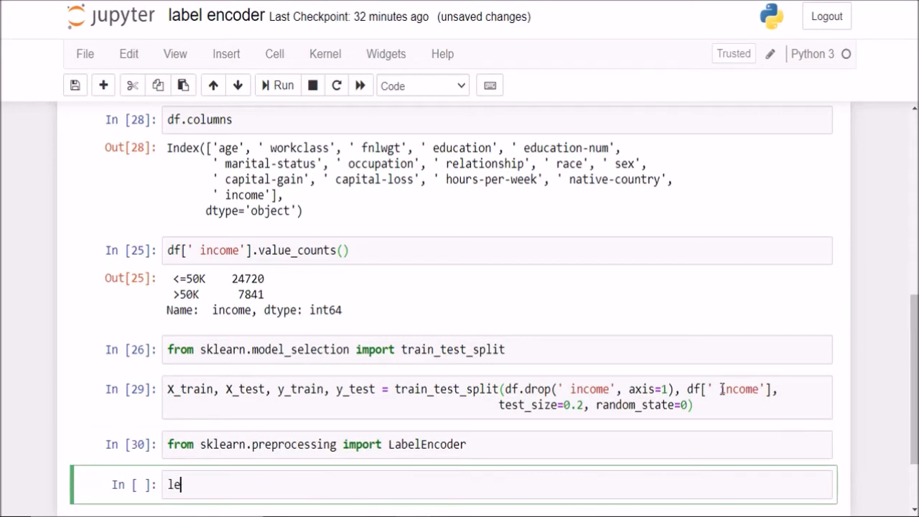
pyautogui.write('= LabelEncoder(')
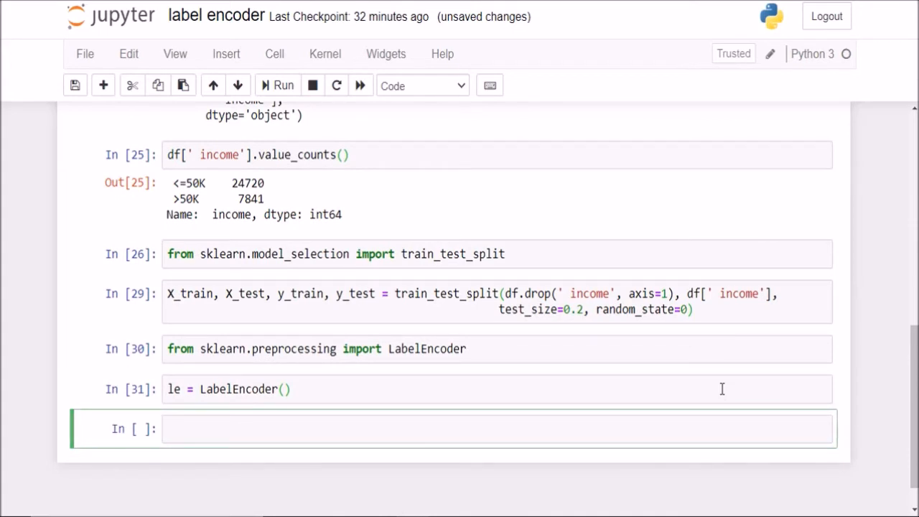
pyautogui.moveTo(325, 257)
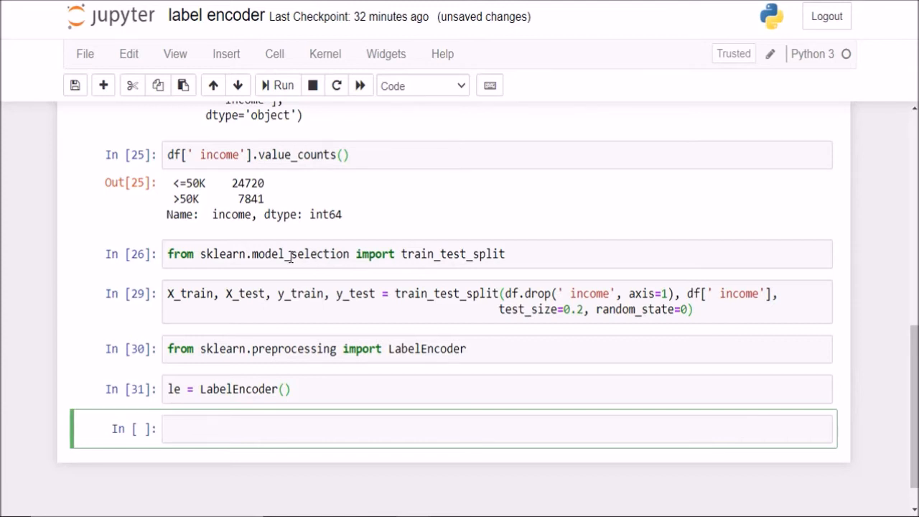
# - Run le.fit(y_train) and le.classes_ to show the two classes <=50K and >50K
pyautogui.click(431, 301)
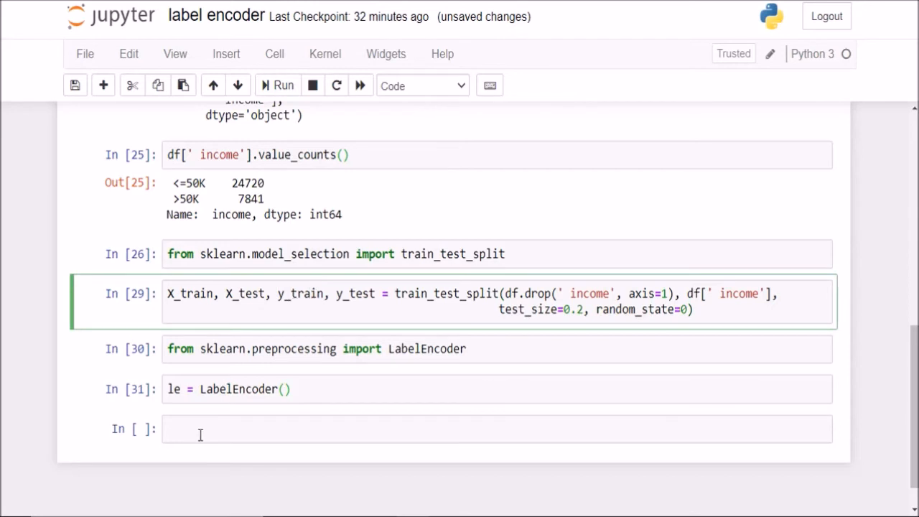
pyautogui.write('le.fit')
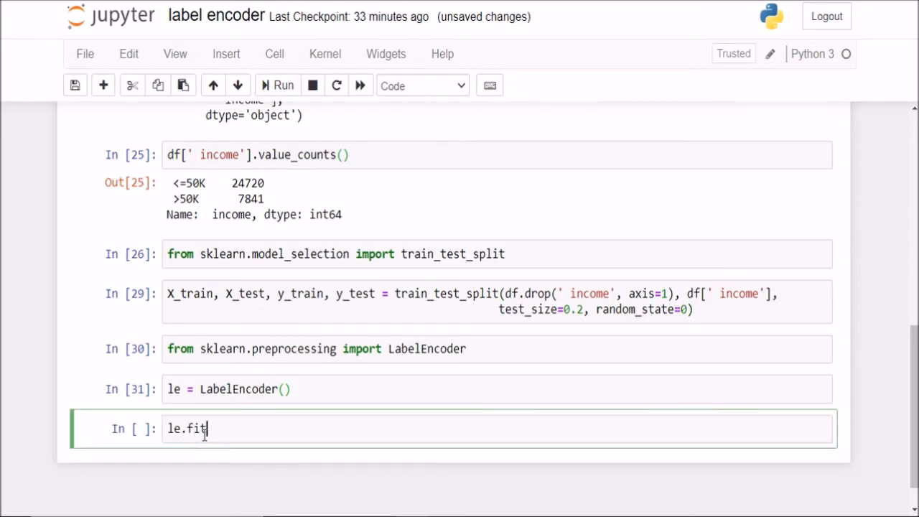
pyautogui.write('(y_')
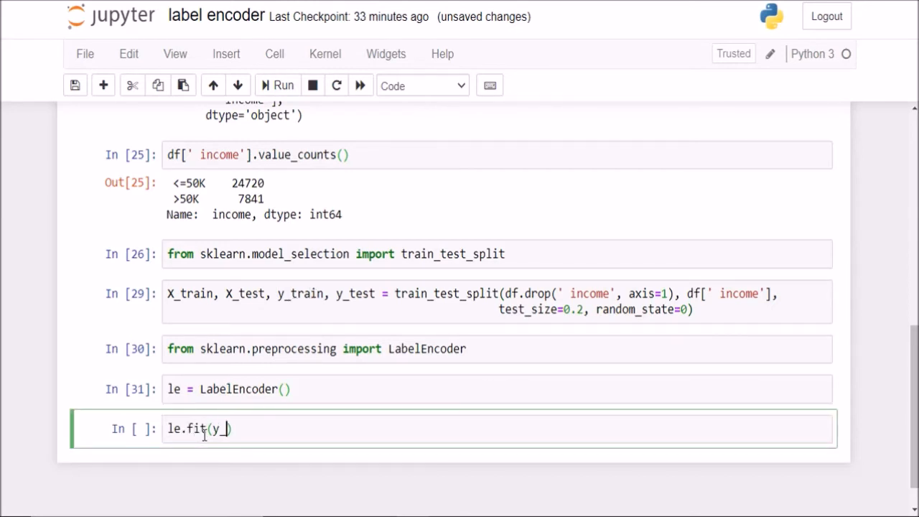
pyautogui.click(284, 86)
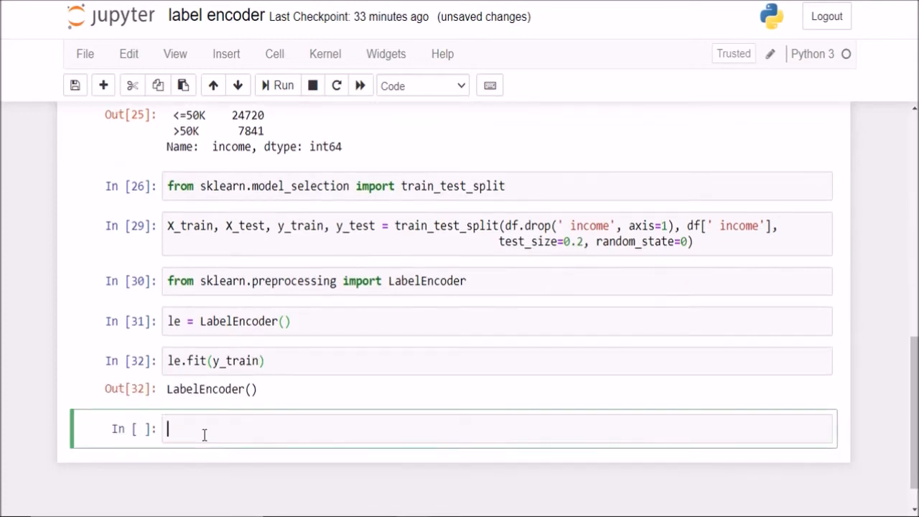
pyautogui.write('le.classes_')
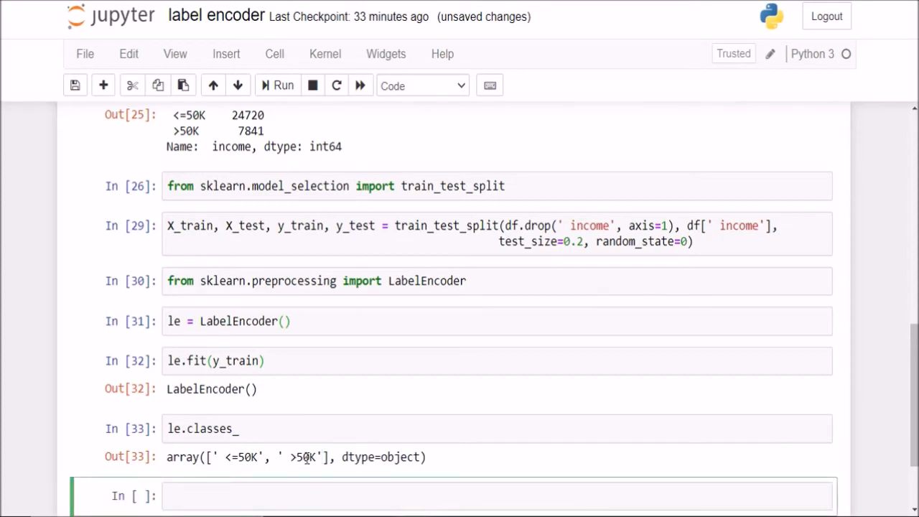
# - Run le.transform(y_train) to encode the training income labels
pyautogui.write('le.tra')
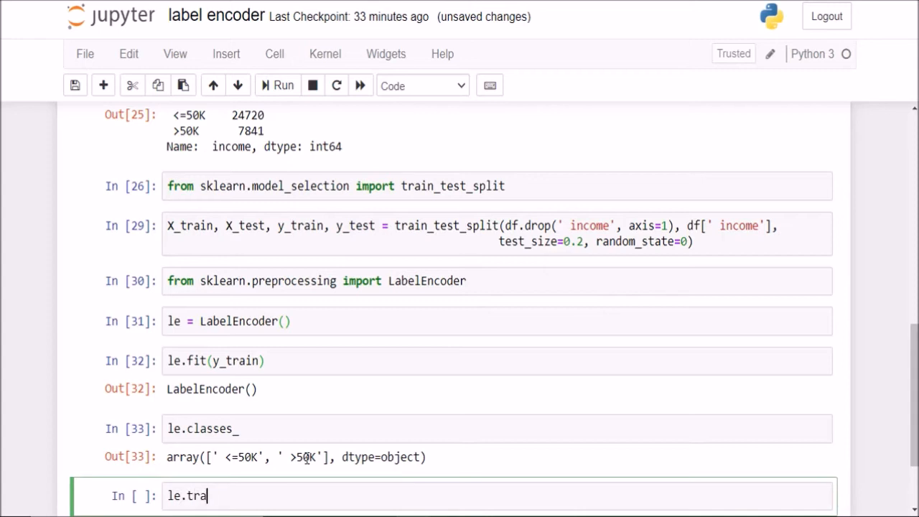
pyautogui.write('nsform()')
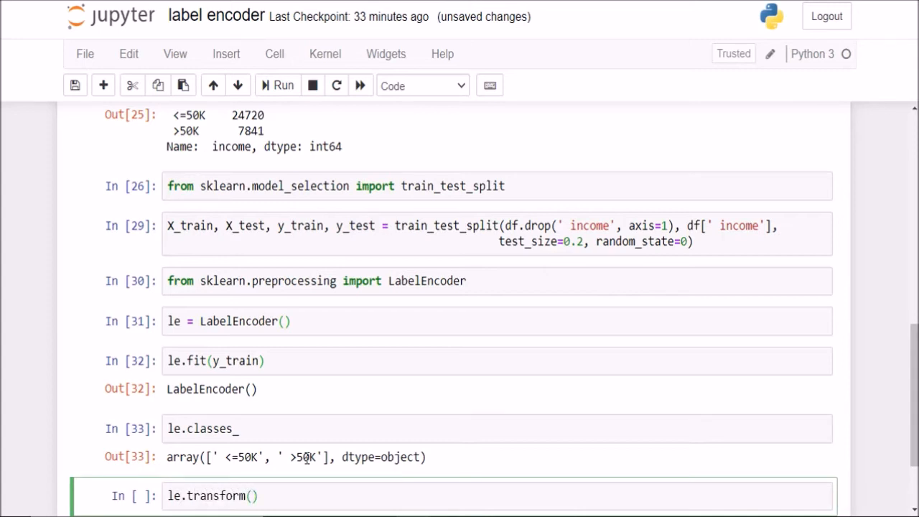
pyautogui.write('y_t')
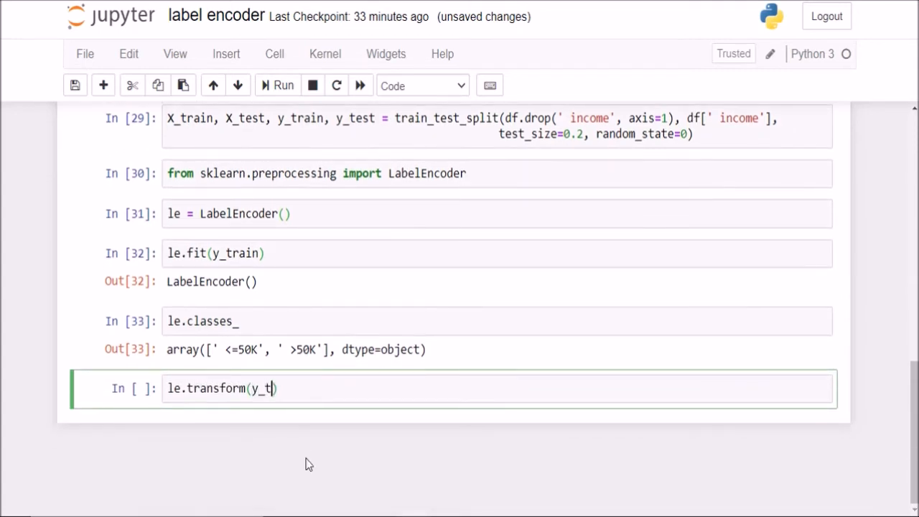
pyautogui.click(283, 86)
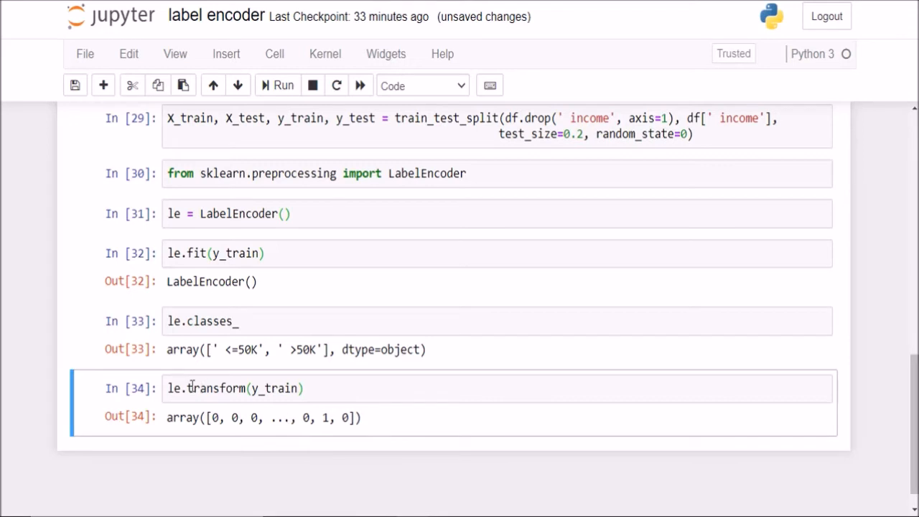
# - Show the encoded labels as pd.Series of 0s and 1s and point out the 1 at row 15
pyautogui.write('pd.Ser')
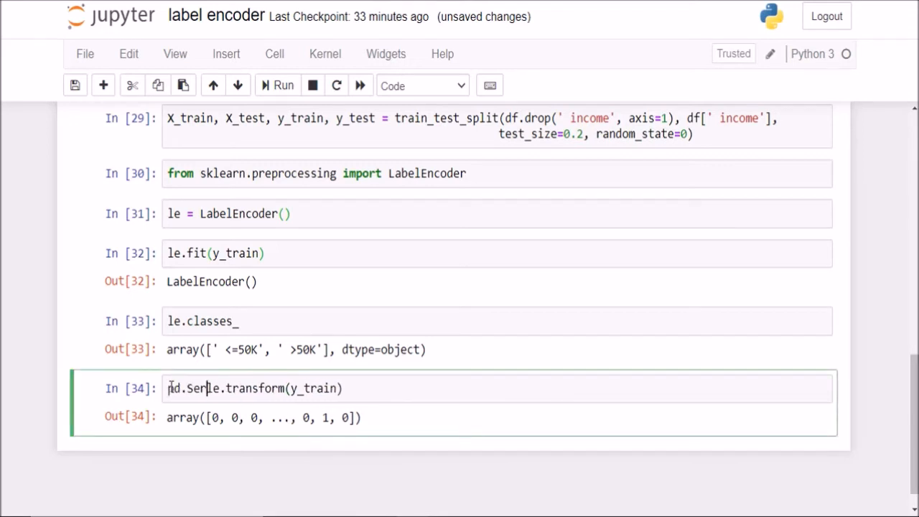
pyautogui.click(285, 84)
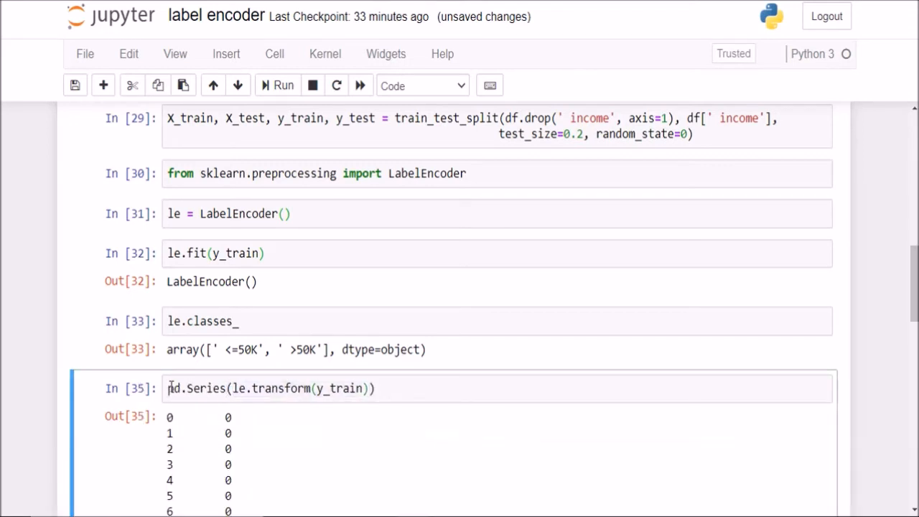
pyautogui.scroll(-3)
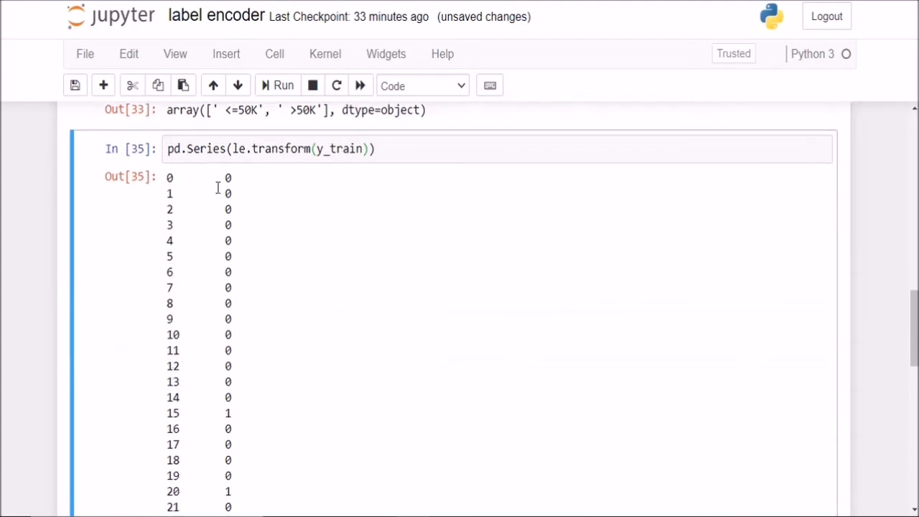
pyautogui.moveTo(219, 178); pyautogui.dragTo(237, 385)
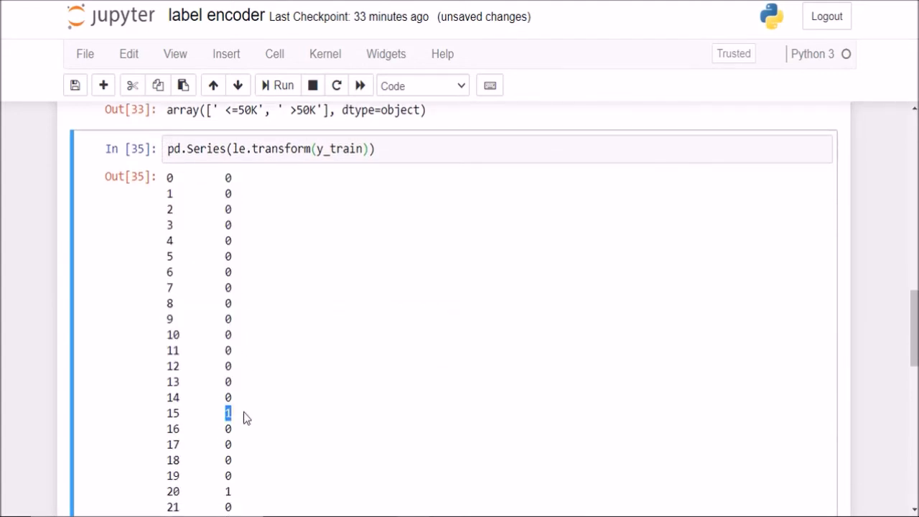
pyautogui.scroll(3)
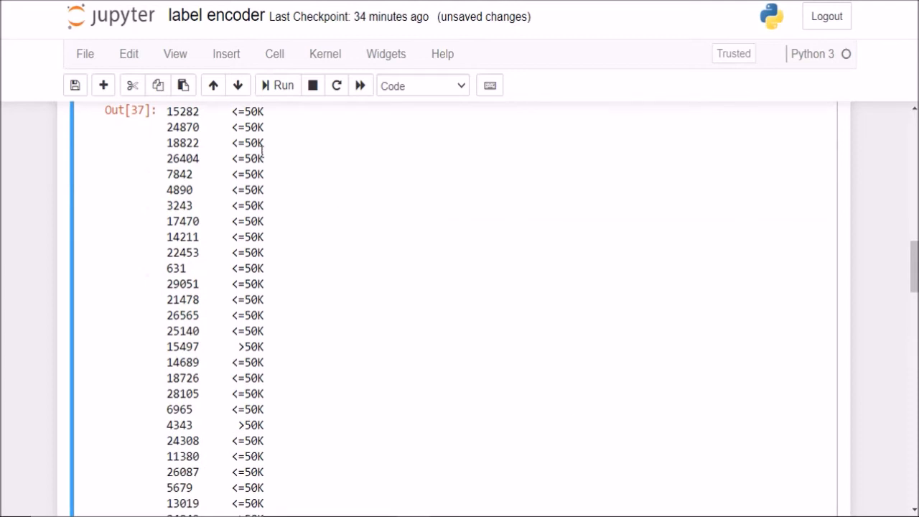
pyautogui.scroll(3)
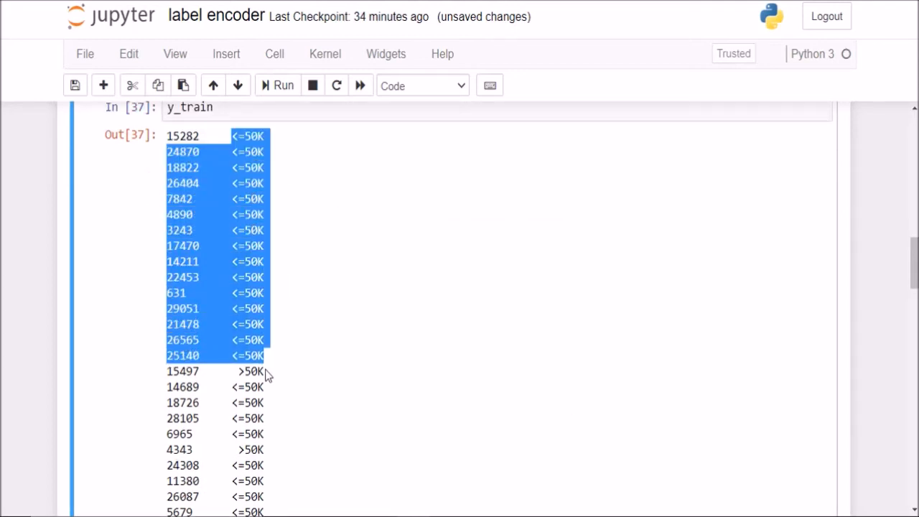
pyautogui.click(266, 374)
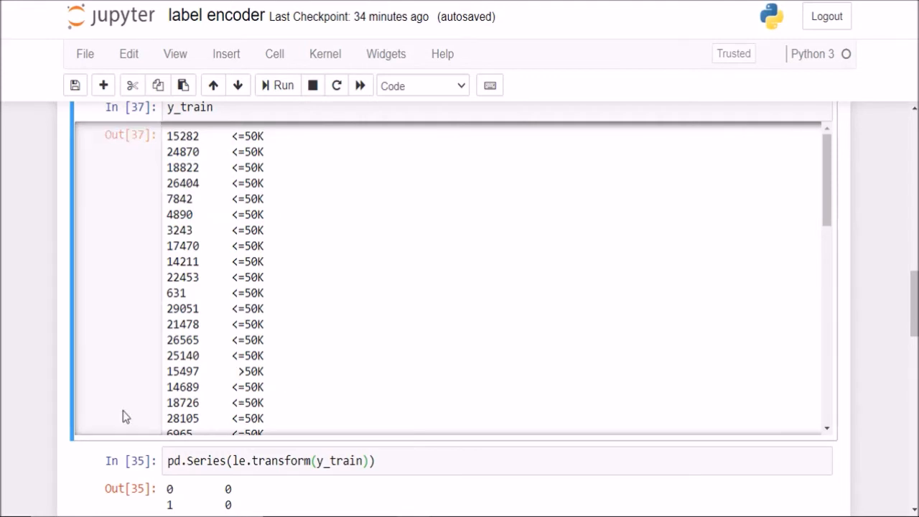
pyautogui.scroll(-3)
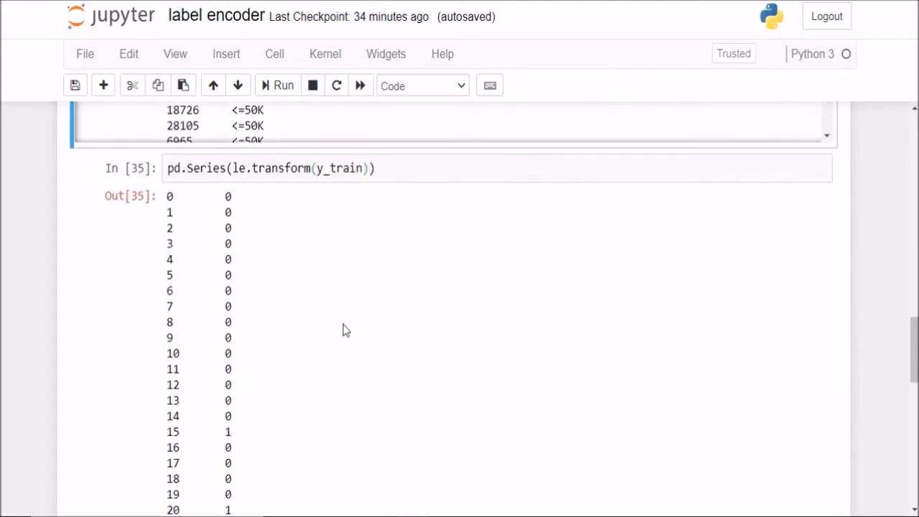
pyautogui.scroll(-3)
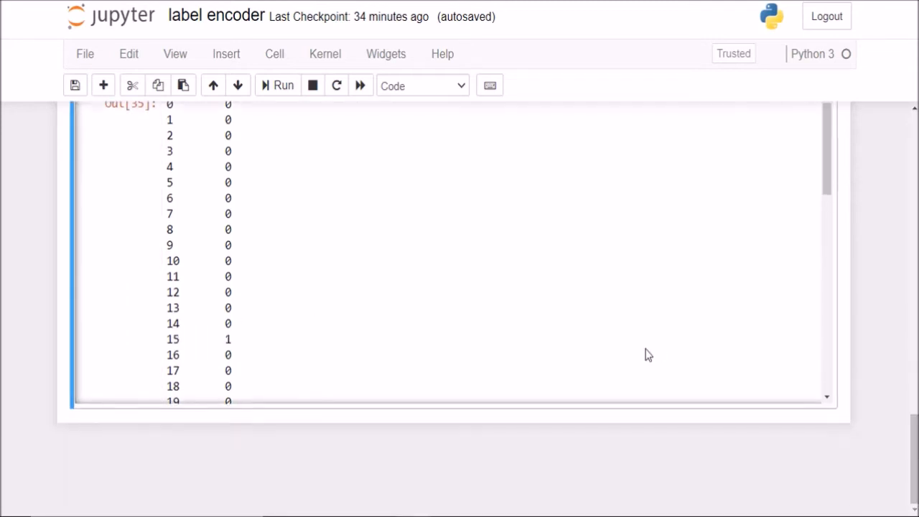
# - Run le.transform(y_test) to encode the test income labels as 0s and 1s
pyautogui.write('le')
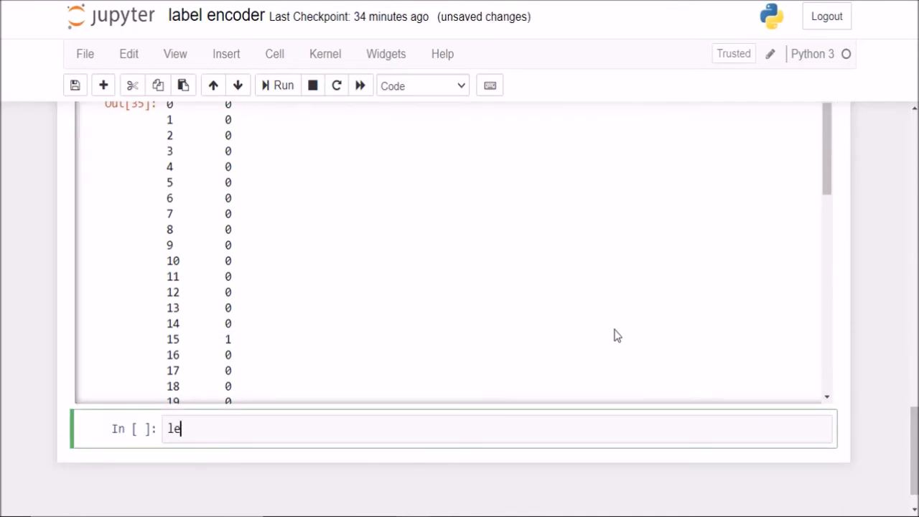
pyautogui.write('.transform')
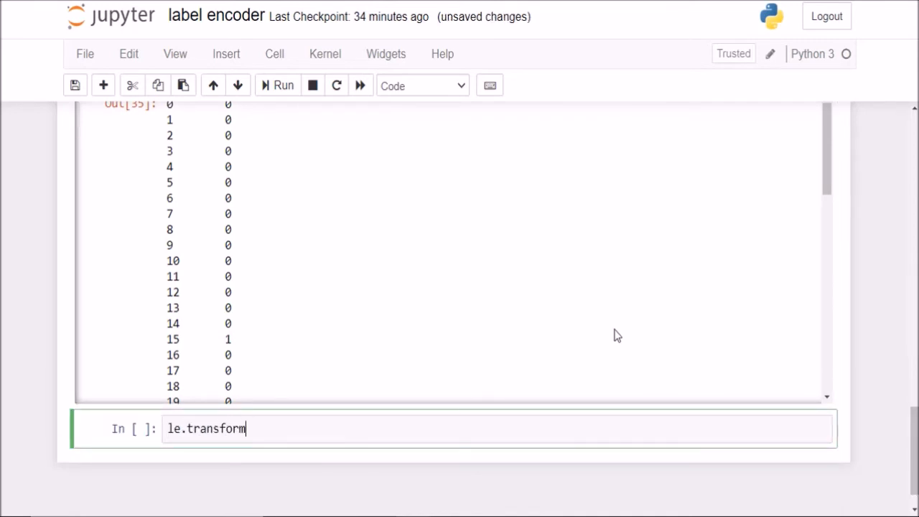
pyautogui.write('(y_test')
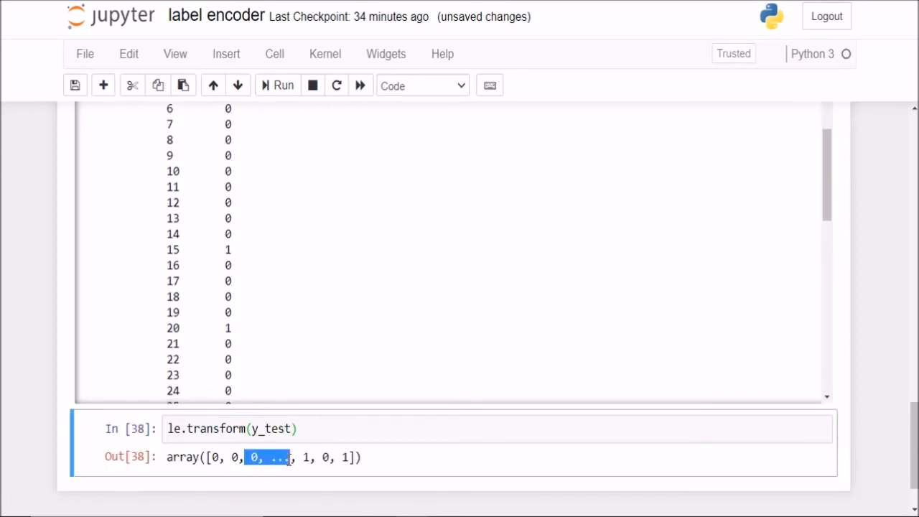
pyautogui.scroll(3)
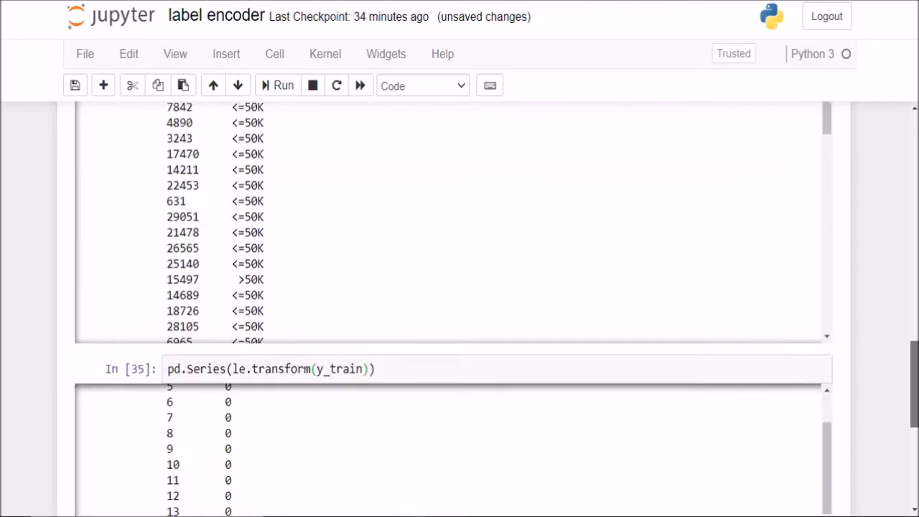
pyautogui.scroll(3)
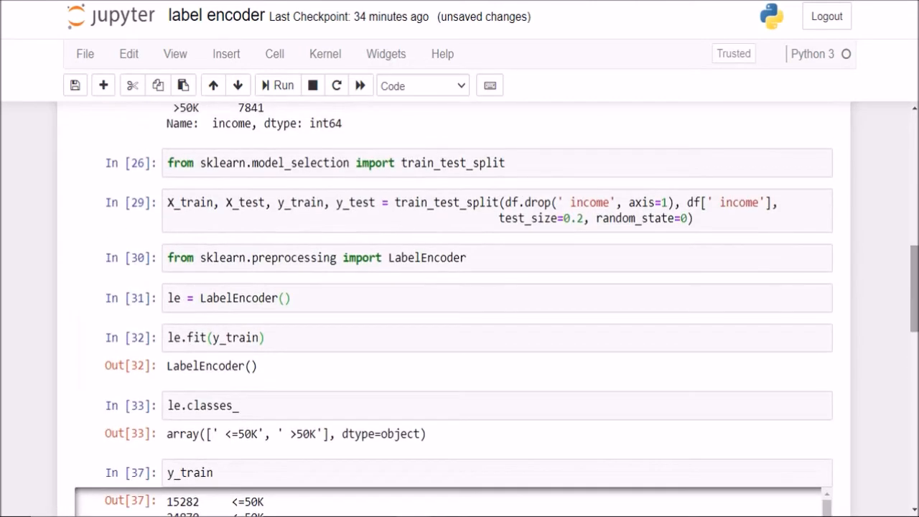
pyautogui.click(247, 338)
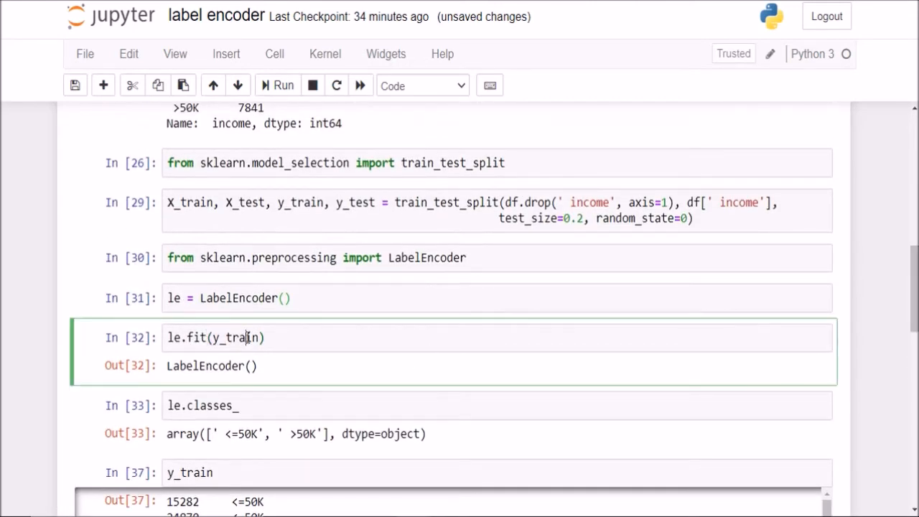
pyautogui.scroll(-3)
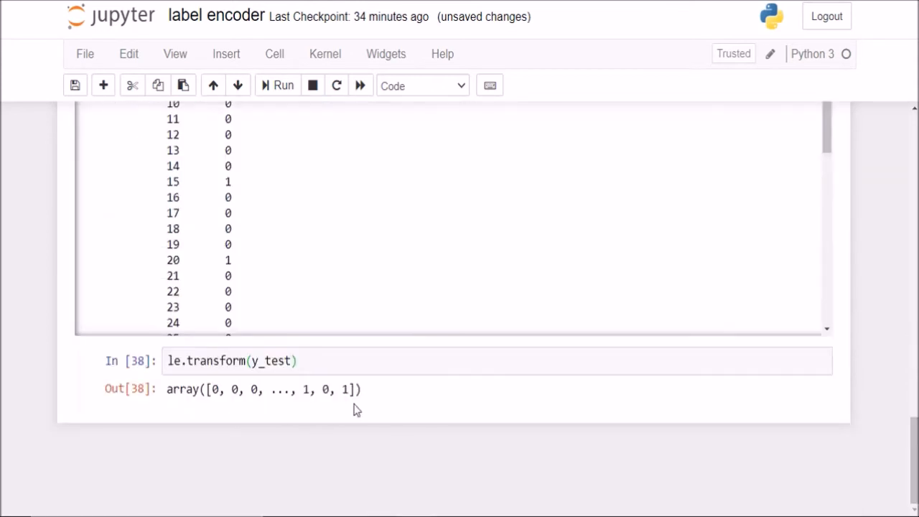
pyautogui.moveTo(229, 362)
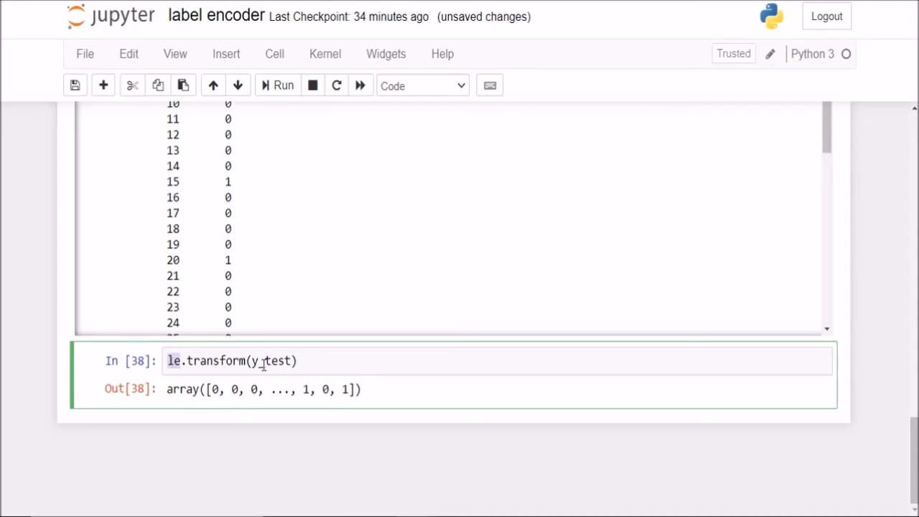
pyautogui.scroll(3)
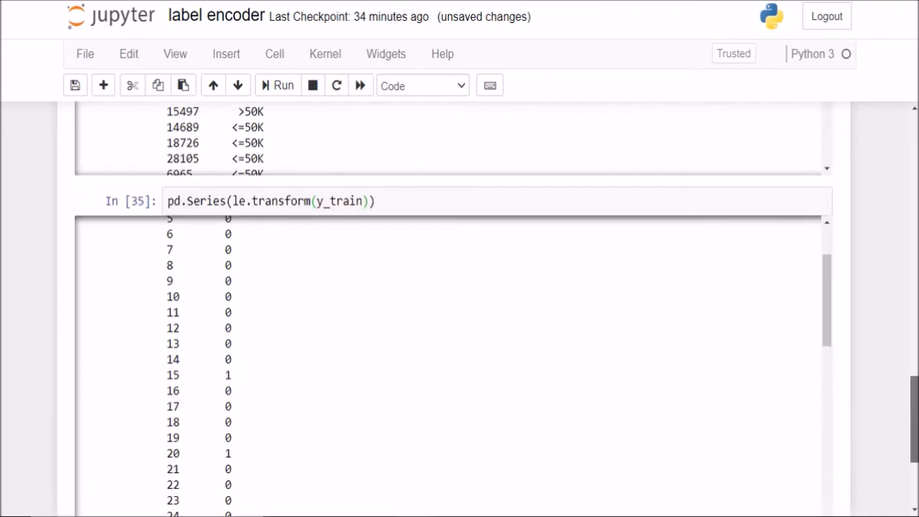
pyautogui.scroll(3)
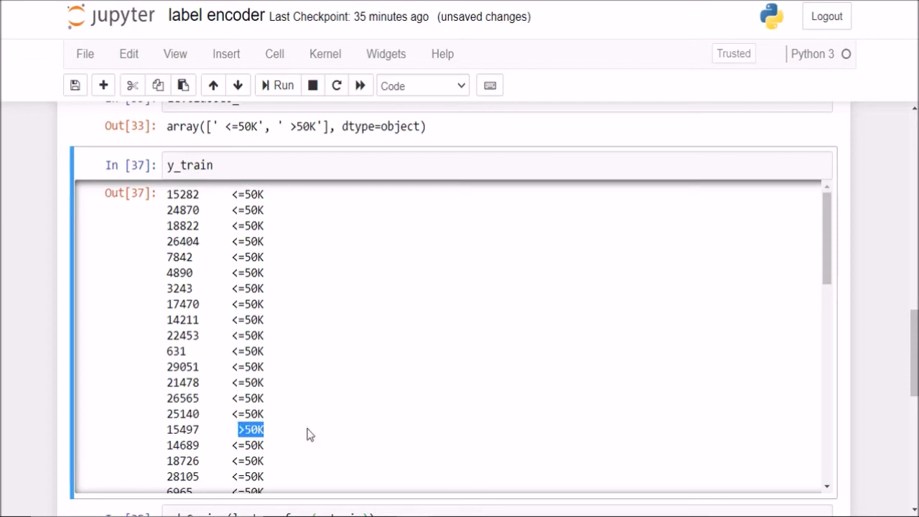
pyautogui.scroll(-3)
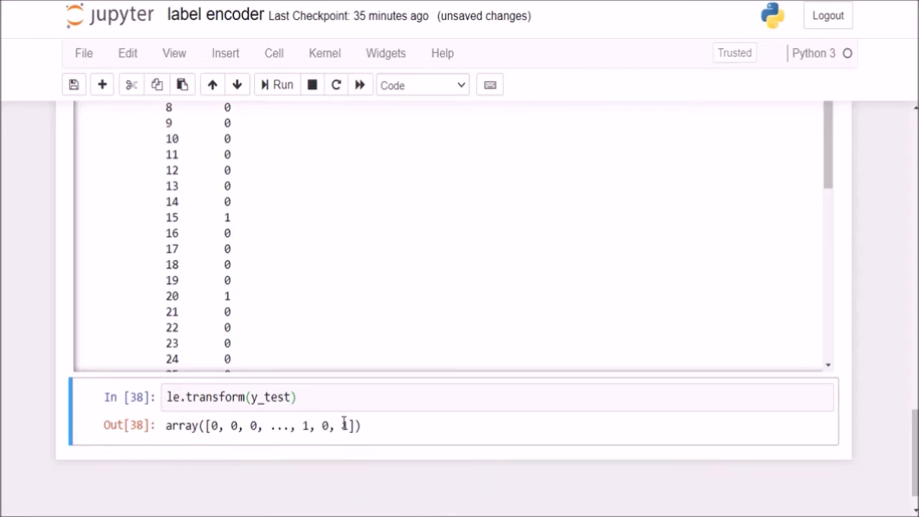
pyautogui.scroll(3)
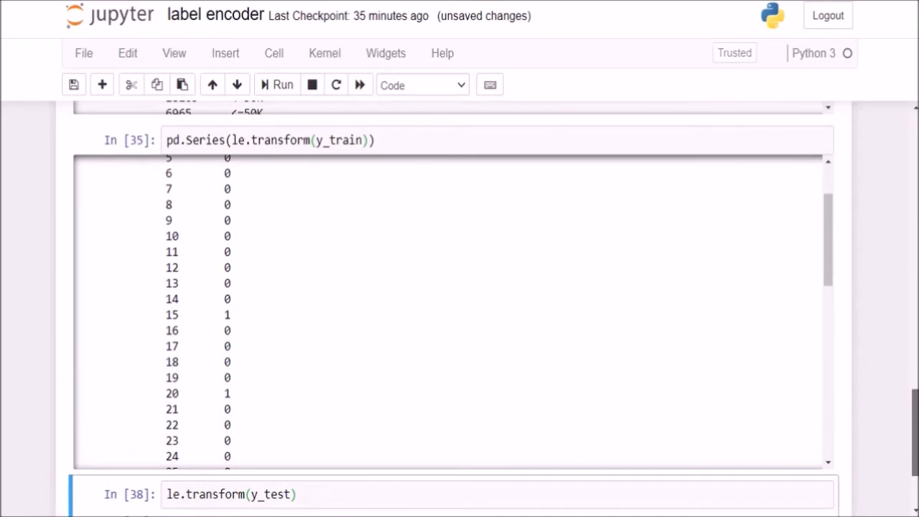
pyautogui.scroll(3)
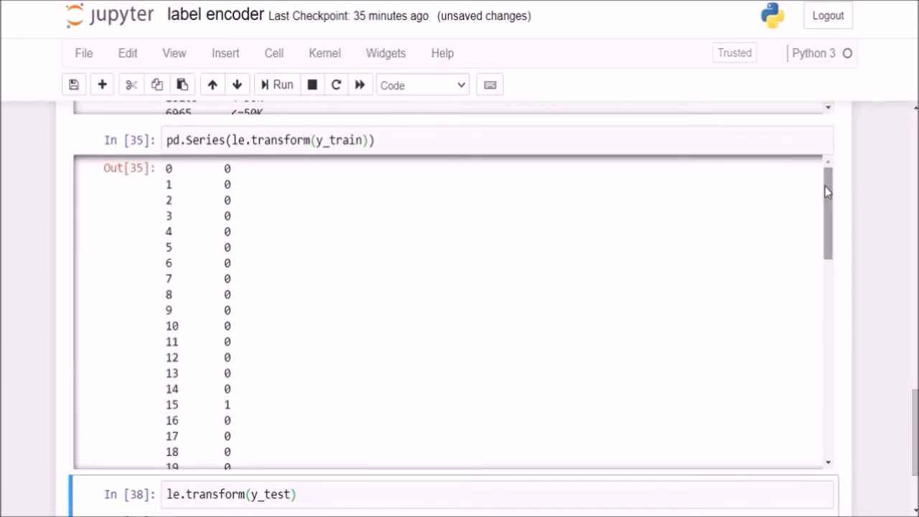
pyautogui.scroll(3)
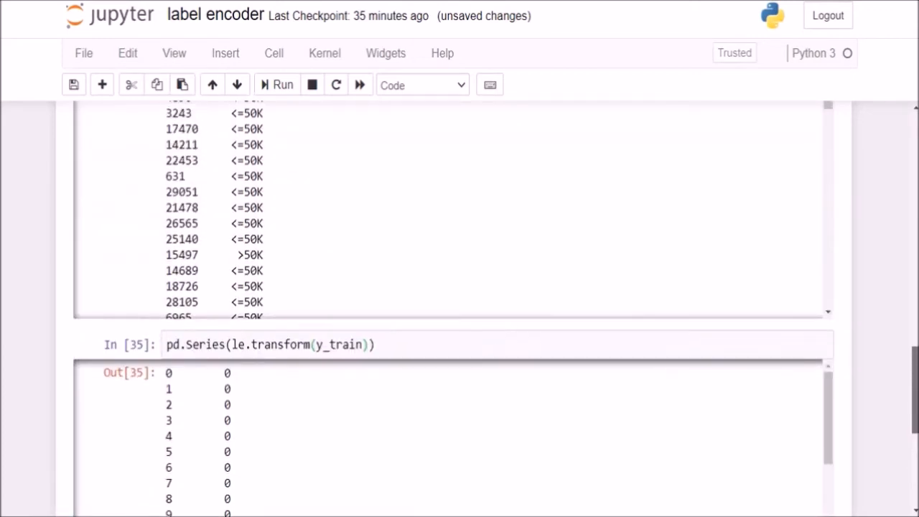
pyautogui.scroll(3)
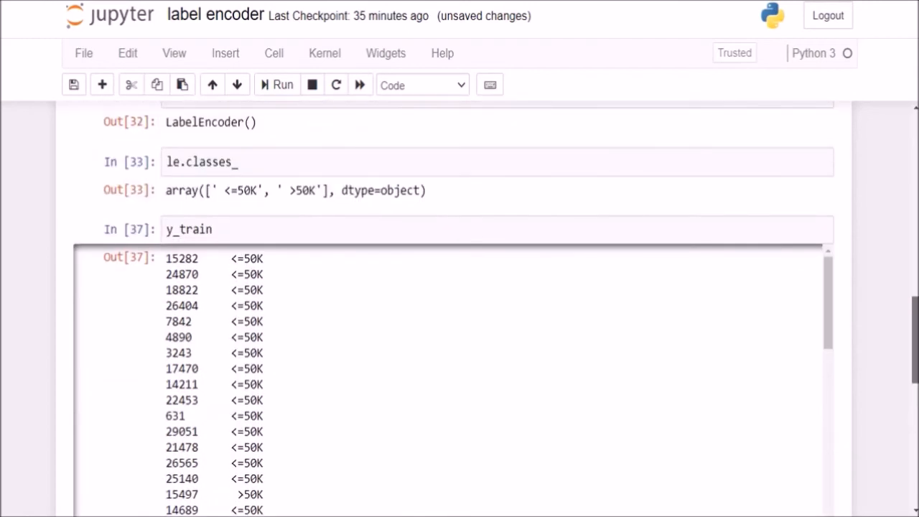
pyautogui.scroll(3)
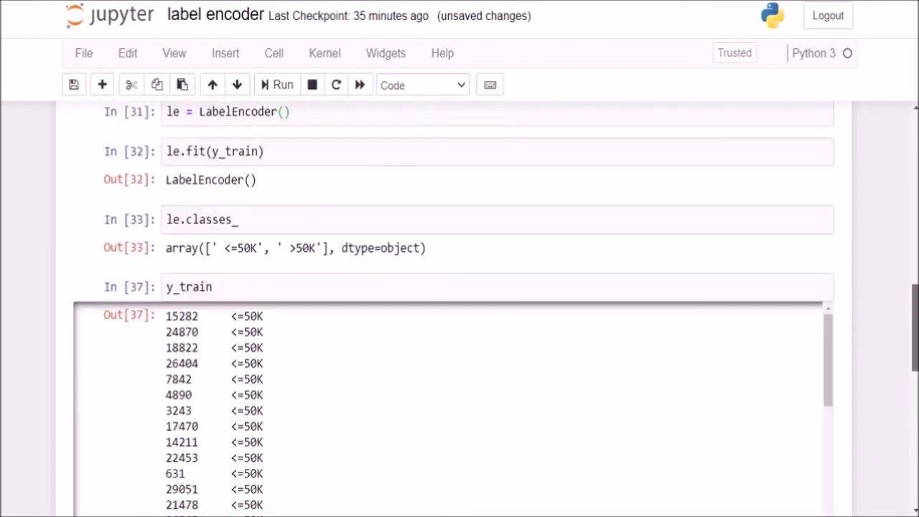
pyautogui.scroll(-3)
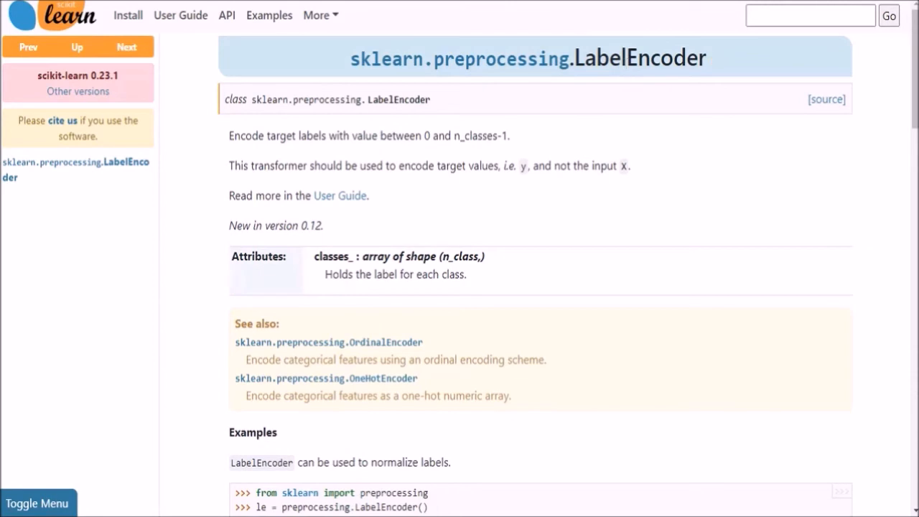
pyautogui.moveTo(577, 46)
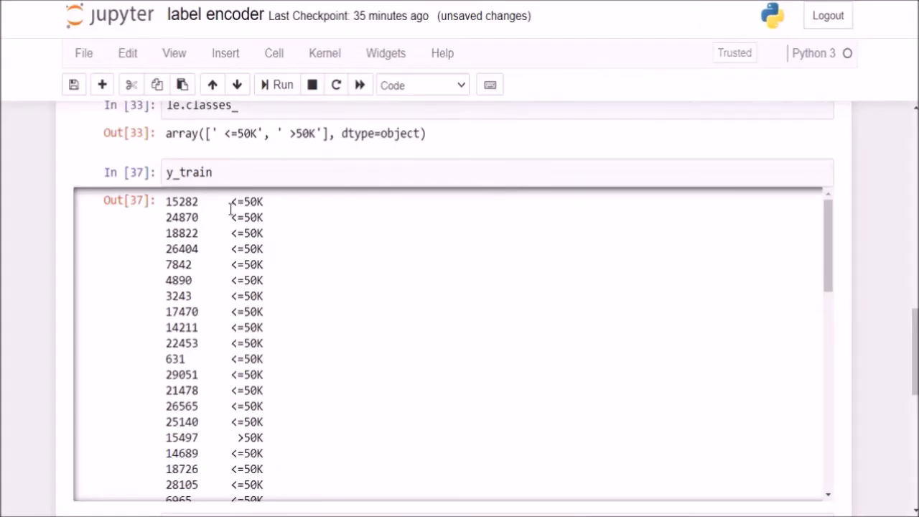
pyautogui.moveTo(231, 214)
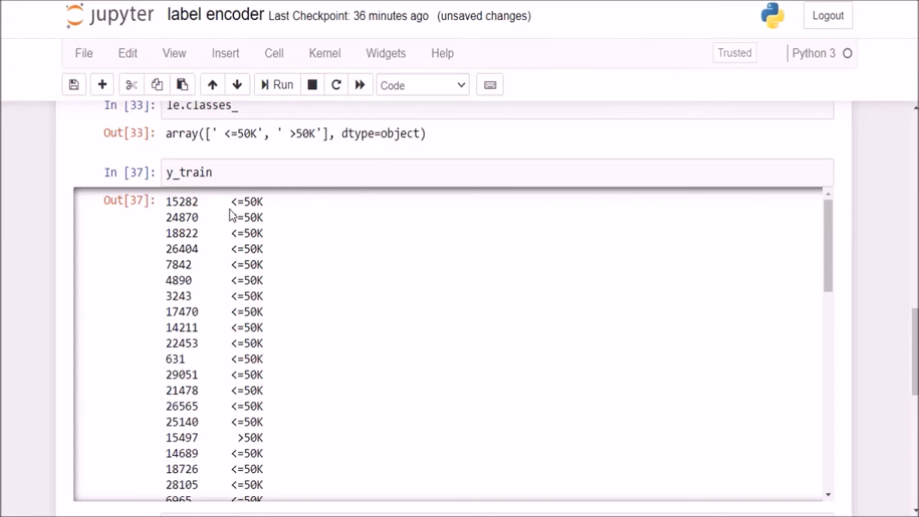
pyautogui.moveTo(231, 215)
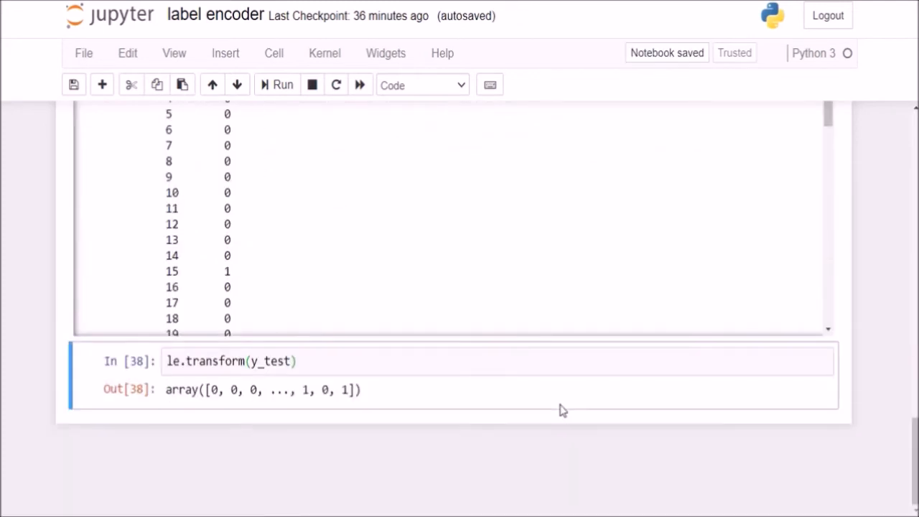
# - Create le1 = LabelEncoder() and fit it on X_train[' native-country']
pyautogui.write('le')
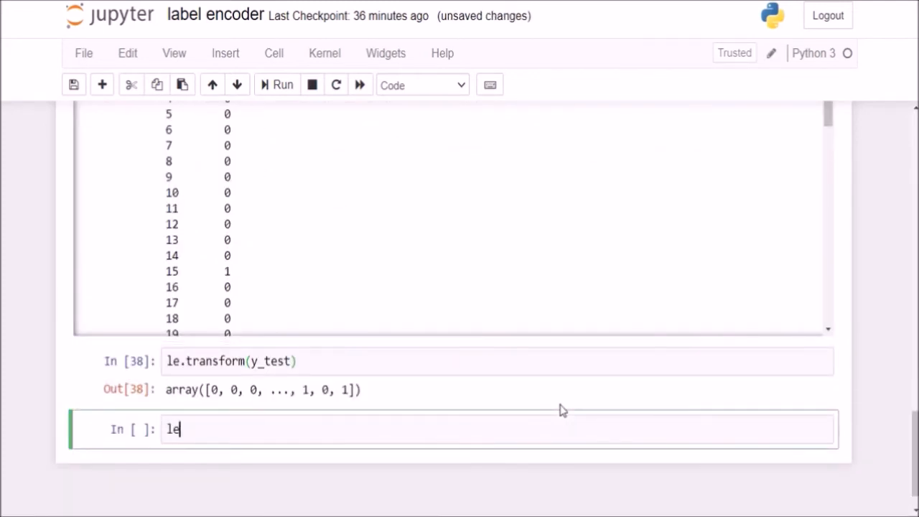
pyautogui.write('1 =')
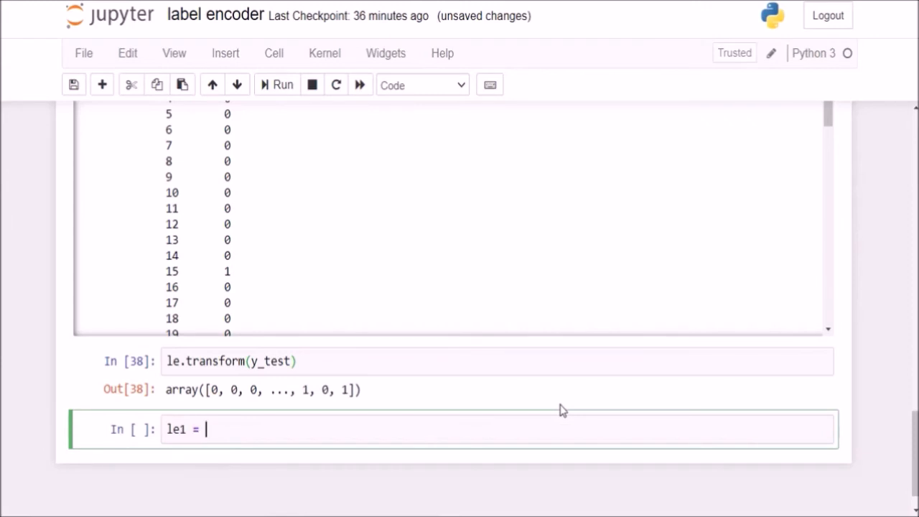
pyautogui.write('LabelEncoder')
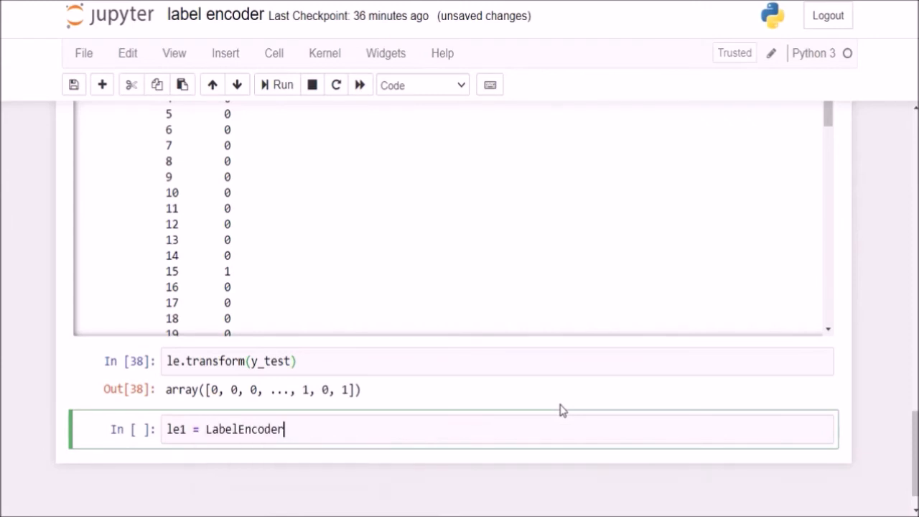
pyautogui.write('()')
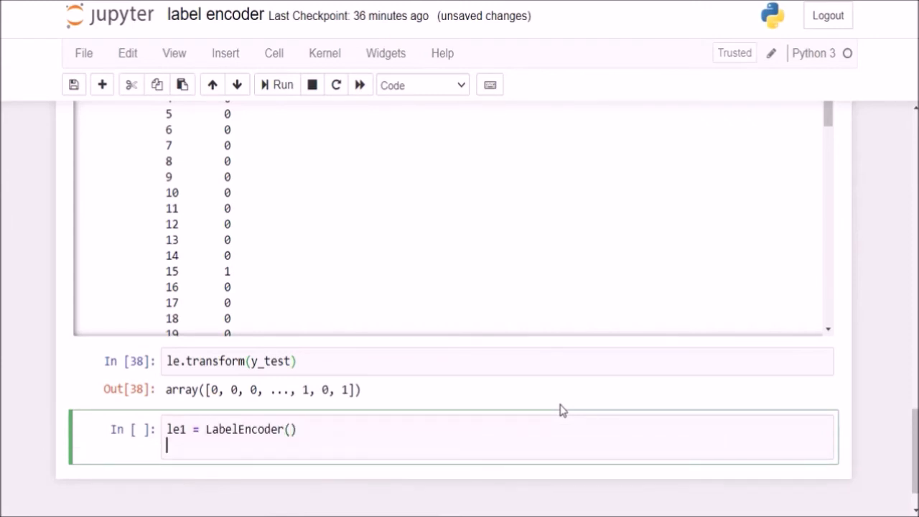
pyautogui.write('le1.fi')
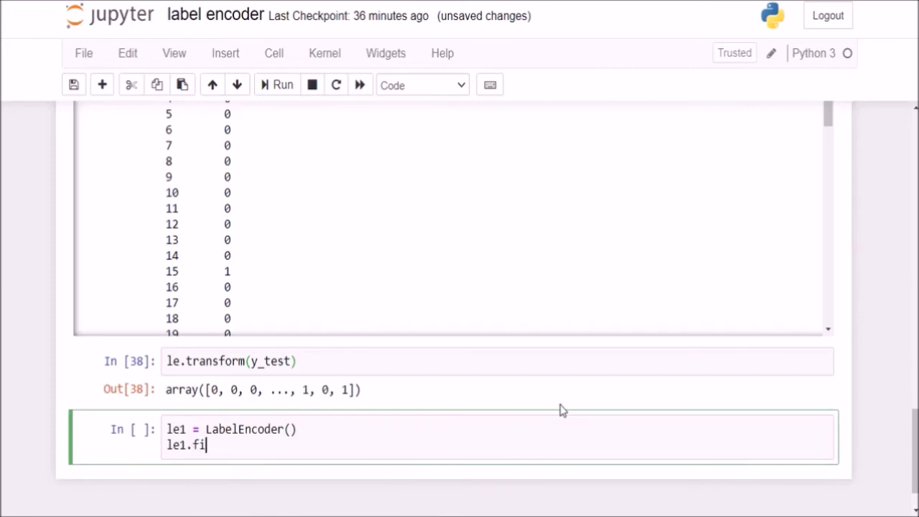
pyautogui.write('t()')
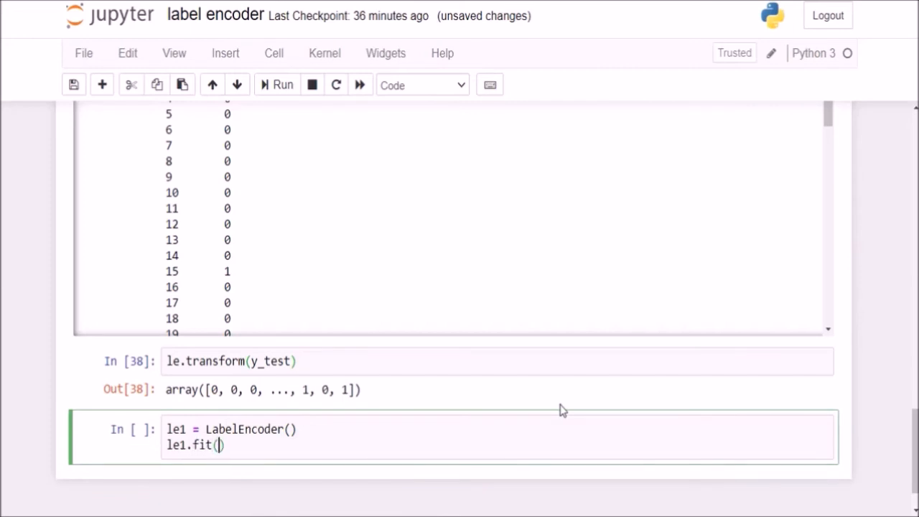
pyautogui.write("X_train[' native-country")
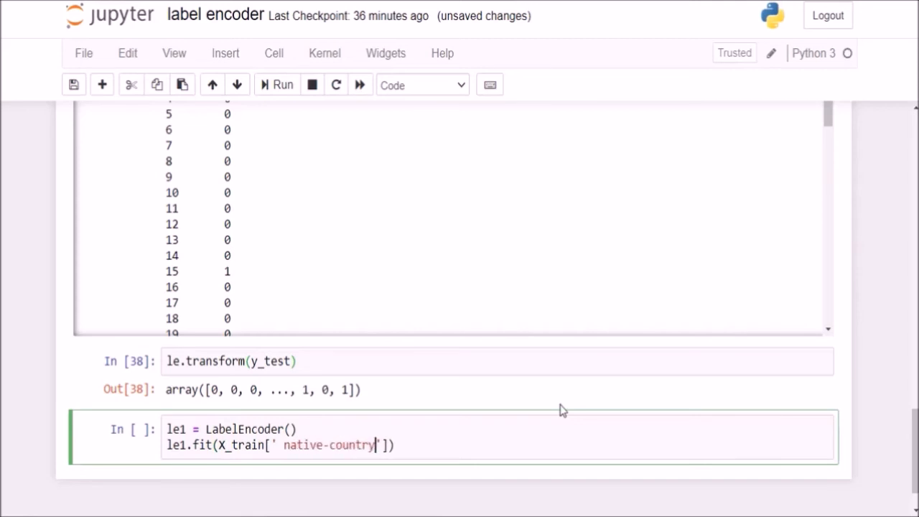
pyautogui.click(282, 85)
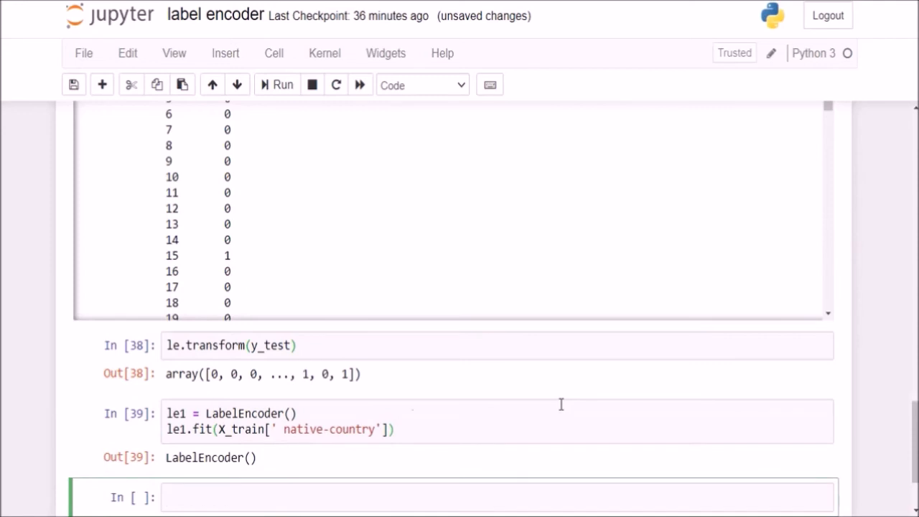
# - Change the call to le1.fit_transform and highlight the first encoded country code 39
pyautogui.click(223, 428)
pyautogui.write('_trans')
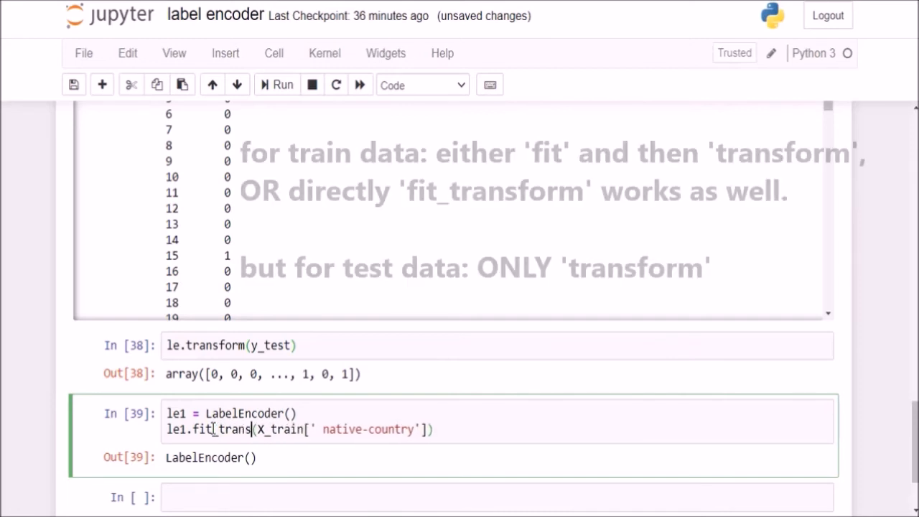
pyautogui.click(283, 85)
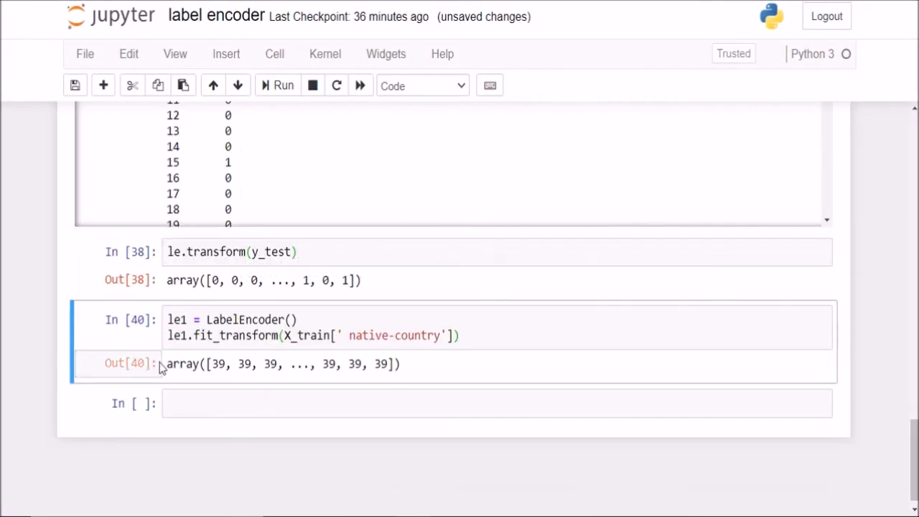
pyautogui.moveTo(166, 363); pyautogui.dragTo(319, 363)
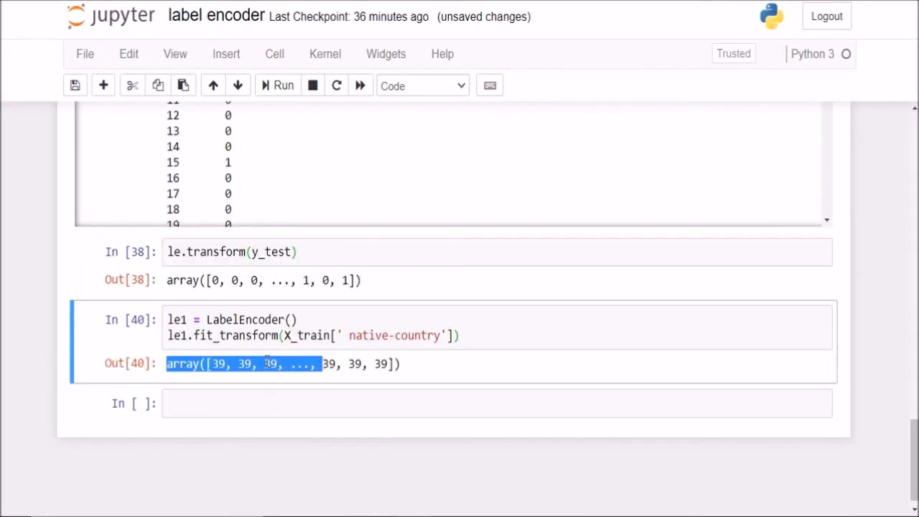
pyautogui.click(226, 365)
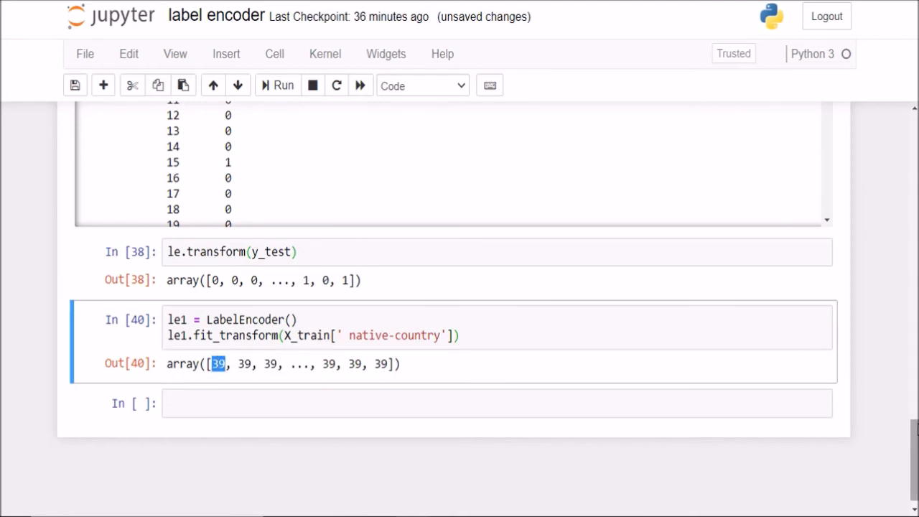
# - Run X_train[' native-country'] to list raw country values and copy the fit_transform call into a new cell
pyautogui.write('X_')
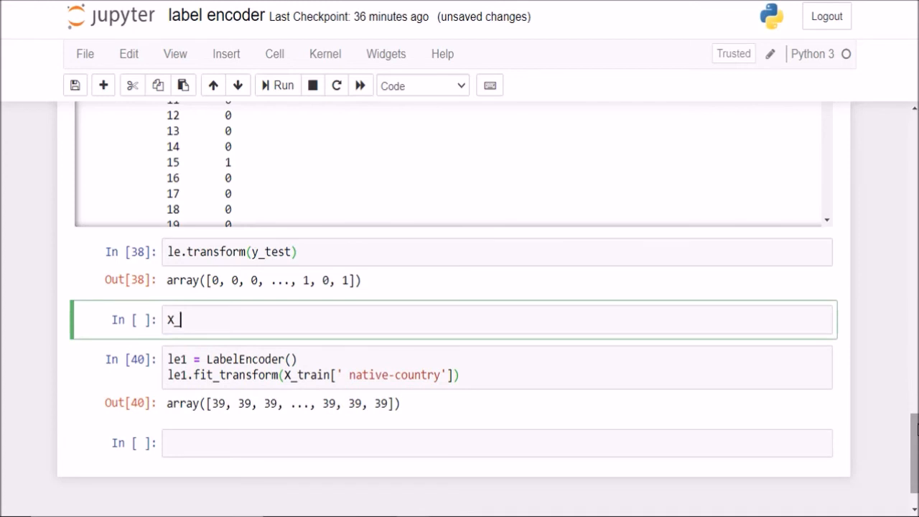
pyautogui.write("_train[' ']")
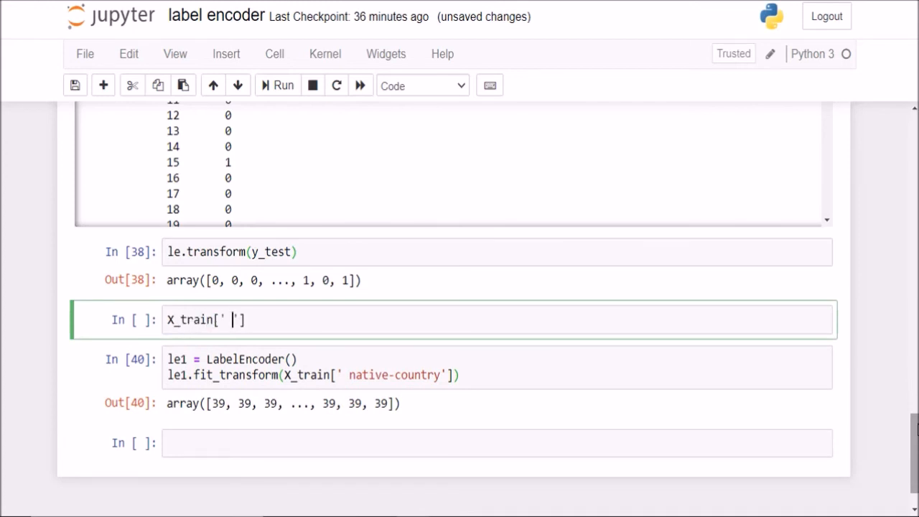
pyautogui.write('native-country')
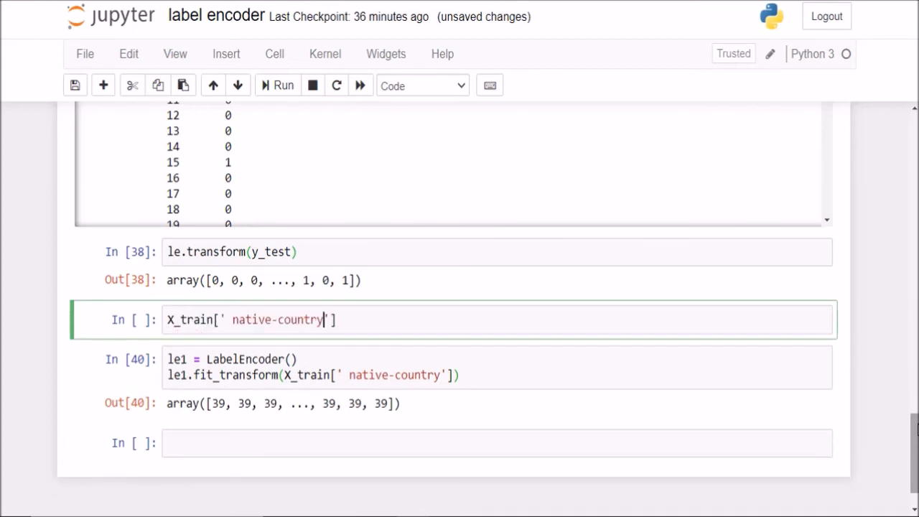
pyautogui.click(283, 85)
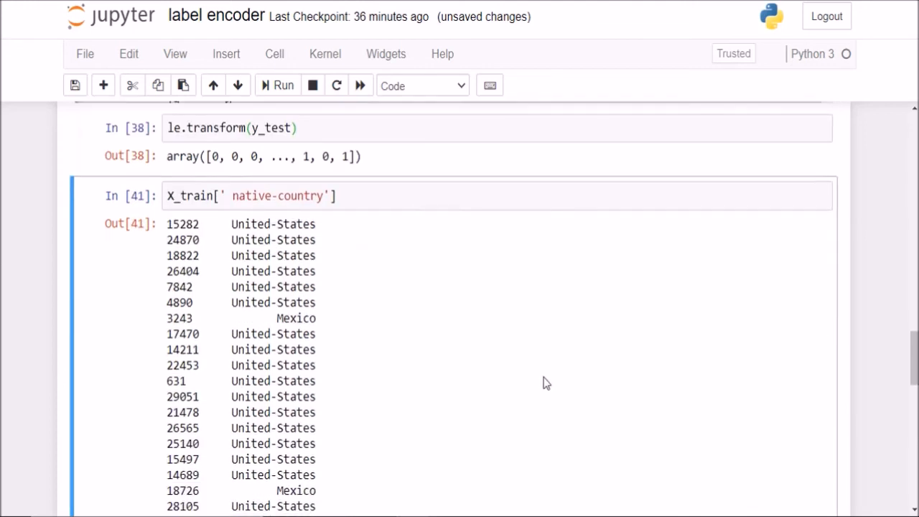
pyautogui.moveTo(232, 224)
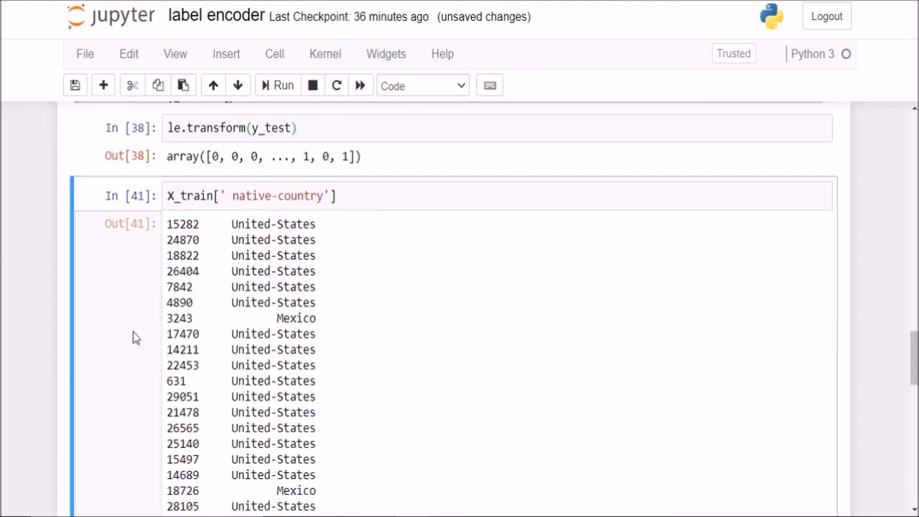
pyautogui.scroll(-3)
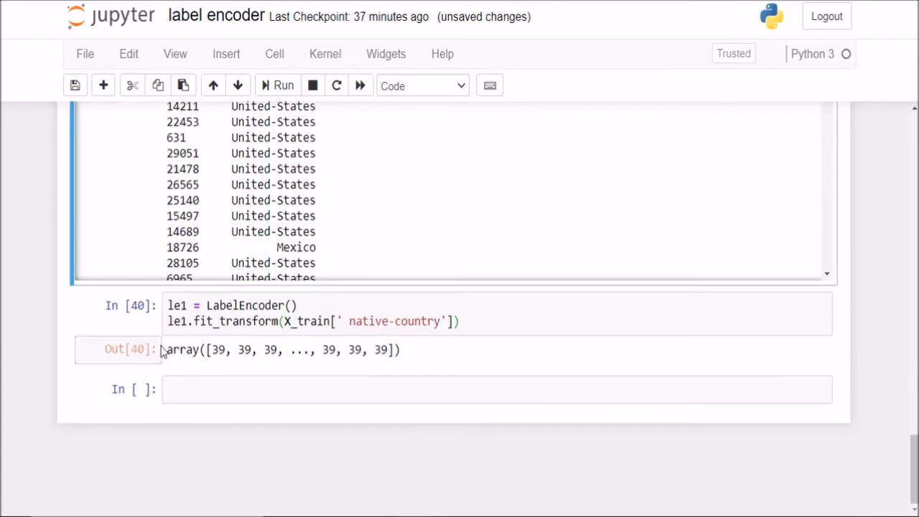
pyautogui.click(308, 321)
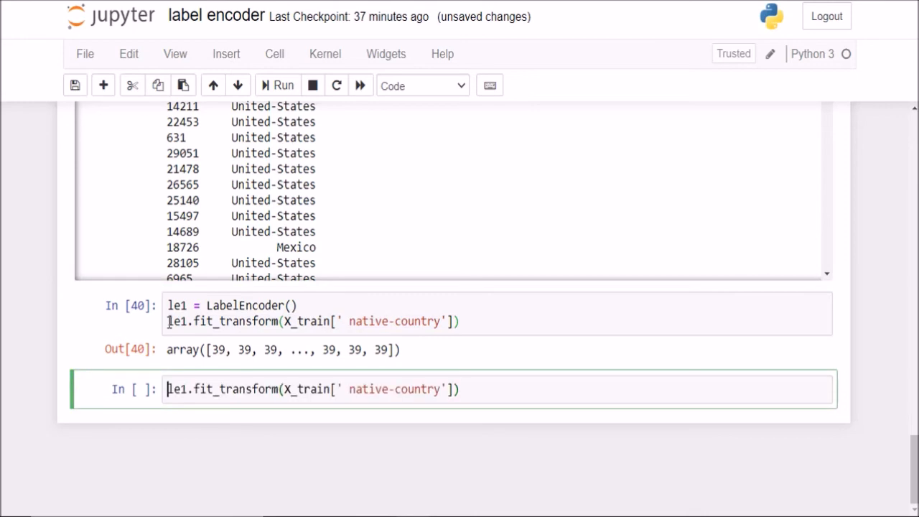
# - Wrap the encoding in pd.Series, run it, and point out the United-States and Mexico entries
pyautogui.write('pd.Series')
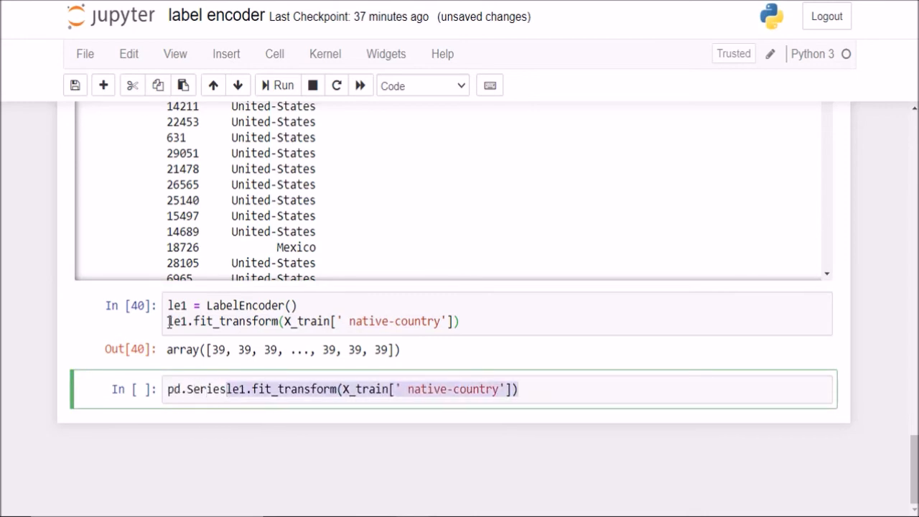
pyautogui.click(283, 84)
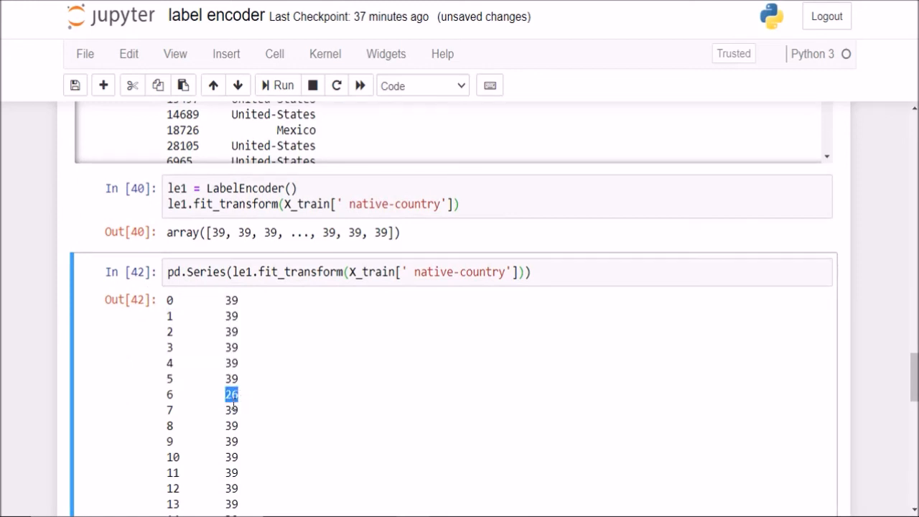
pyautogui.scroll(3)
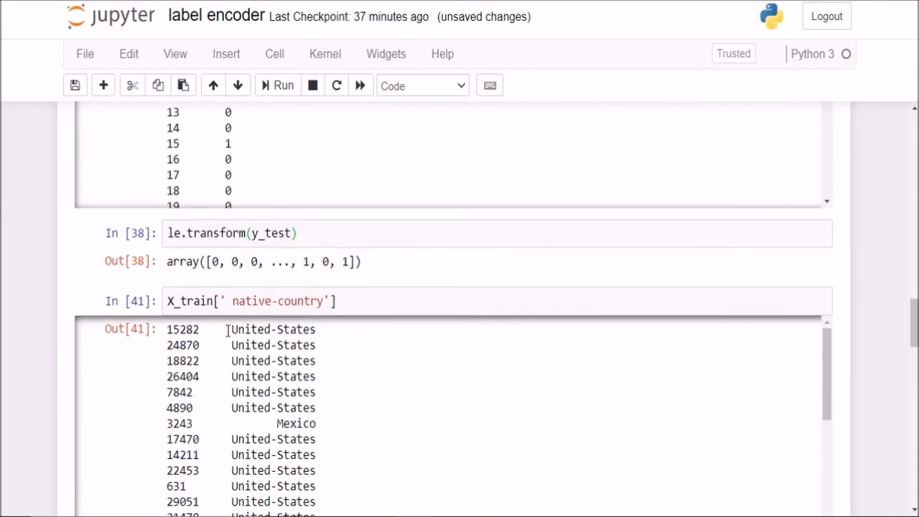
pyautogui.doubleClick(273, 328)
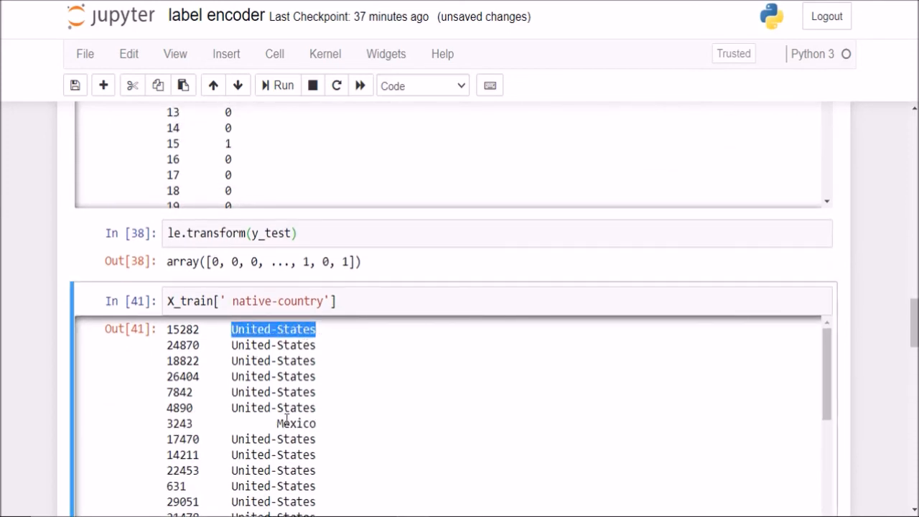
pyautogui.doubleClick(294, 422)
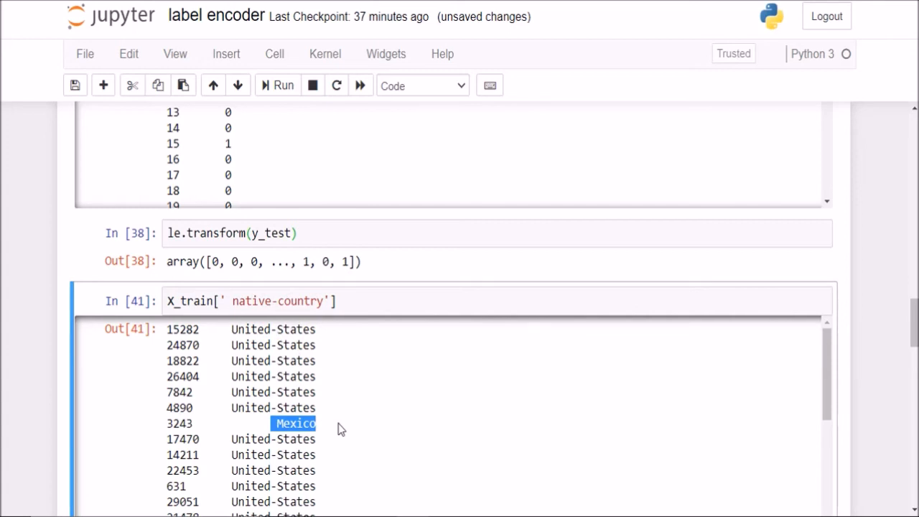
pyautogui.moveTo(342, 428)
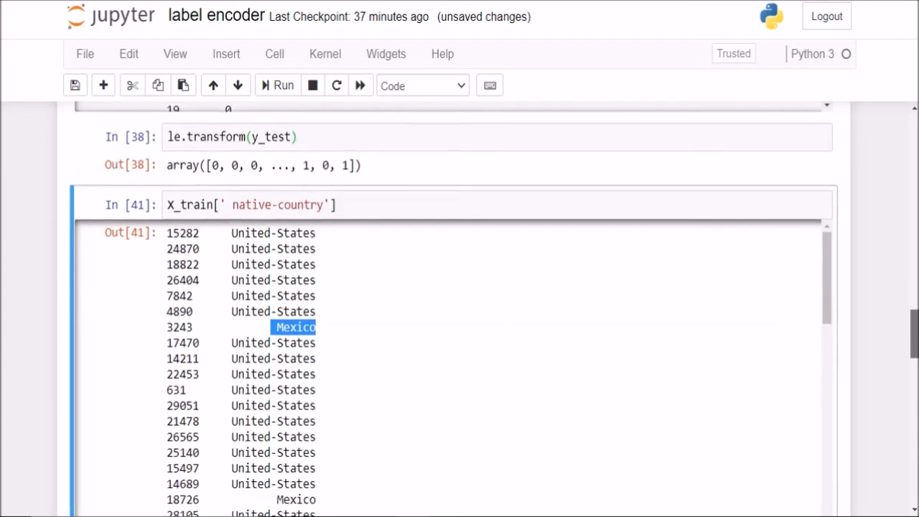
# - Mark the code 26 on Mexico's row against United-States rows coded 39
pyautogui.scroll(-3)
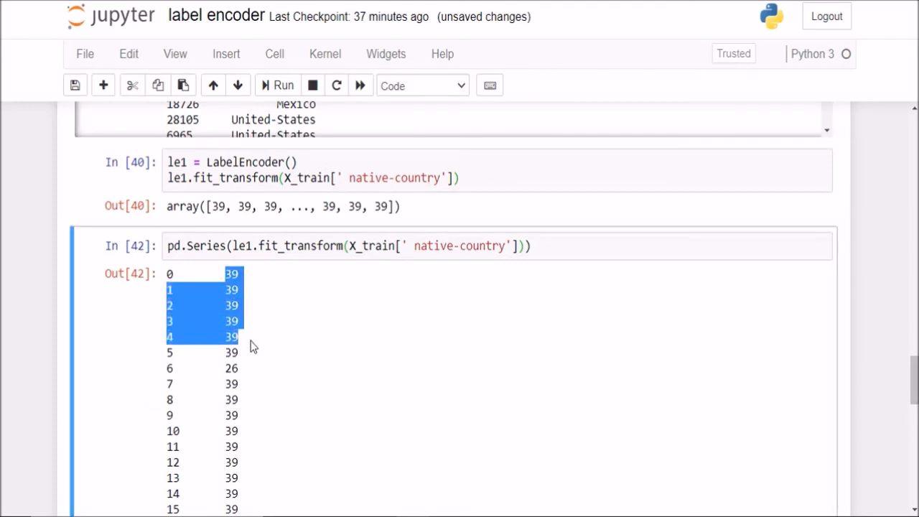
pyautogui.click(237, 338)
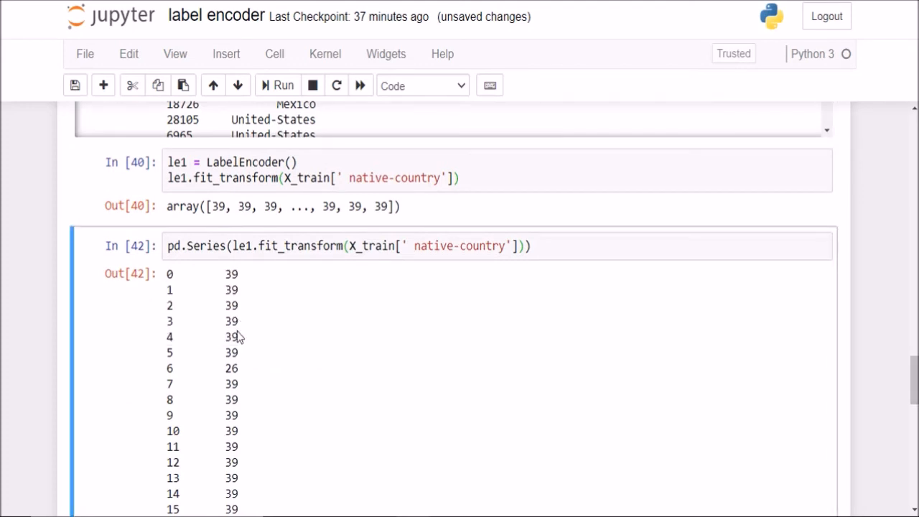
pyautogui.doubleClick(231, 367)
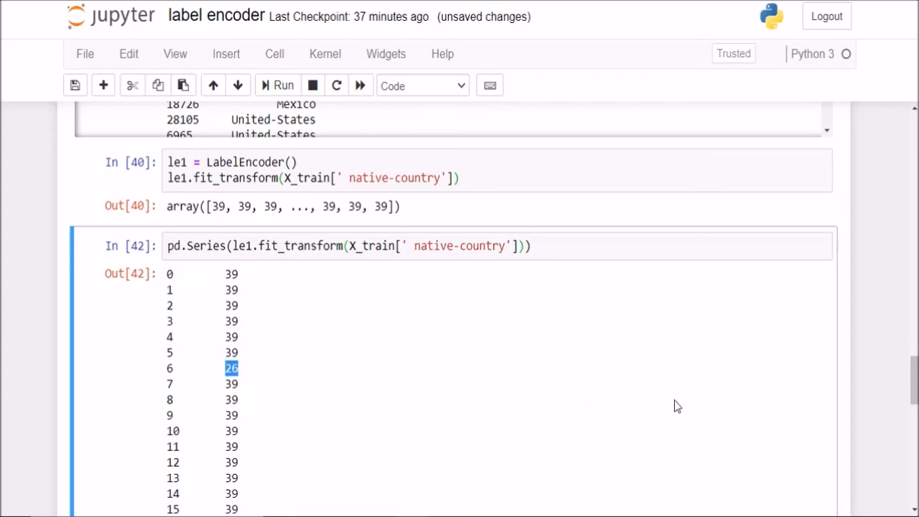
pyautogui.scroll(3)
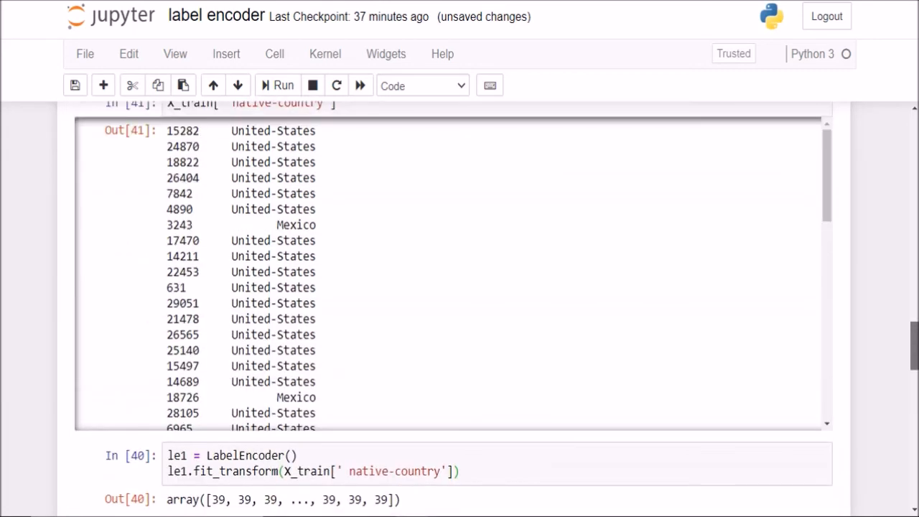
pyautogui.scroll(-3)
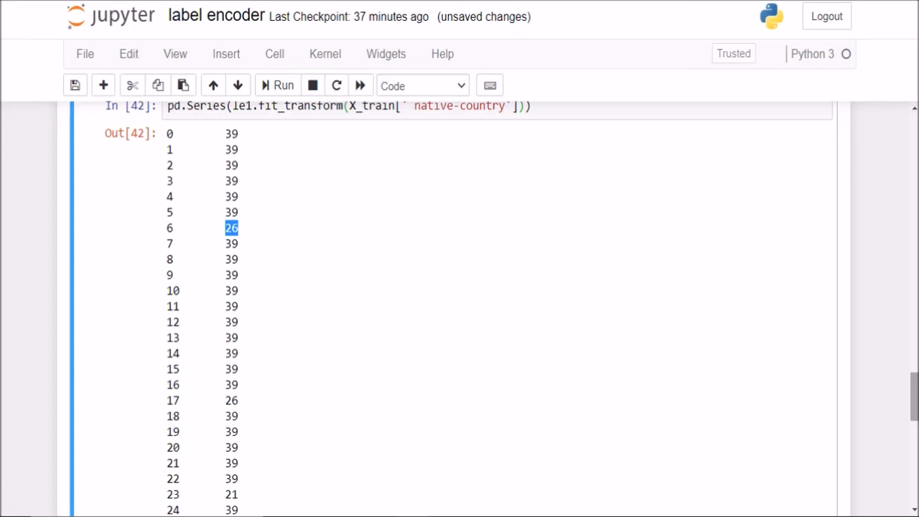
pyautogui.moveTo(709, 212)
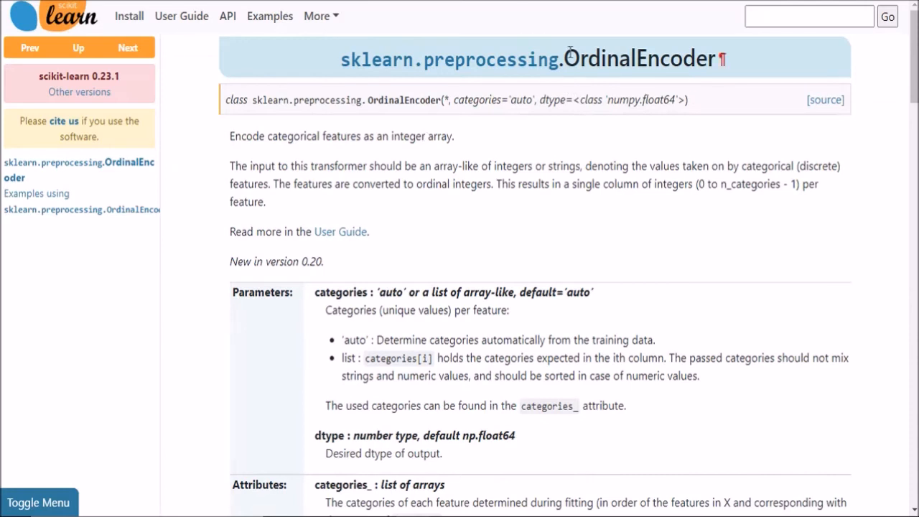
pyautogui.doubleClick(634, 59)
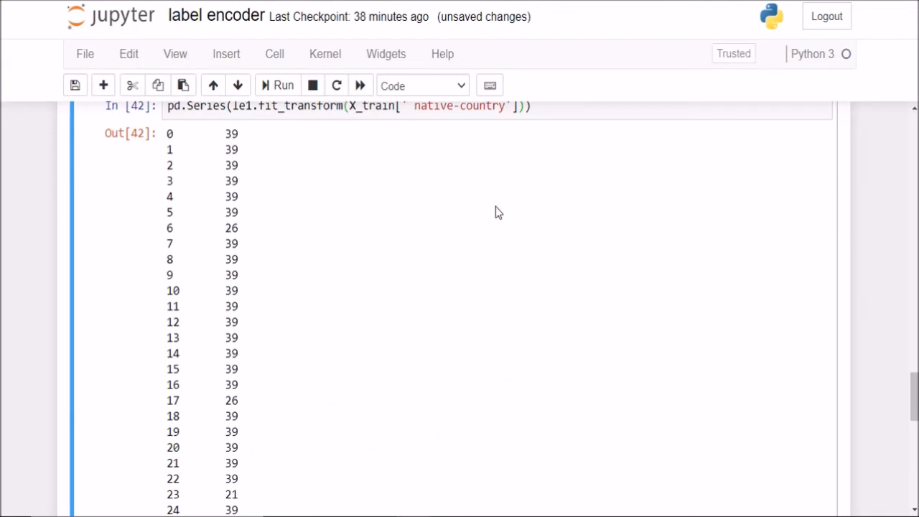
pyautogui.moveTo(844, 408)
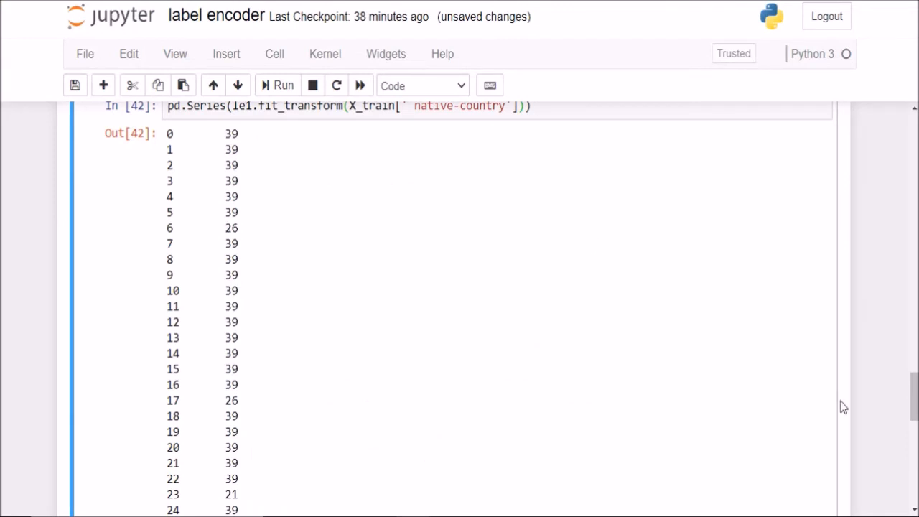
pyautogui.scroll(3)
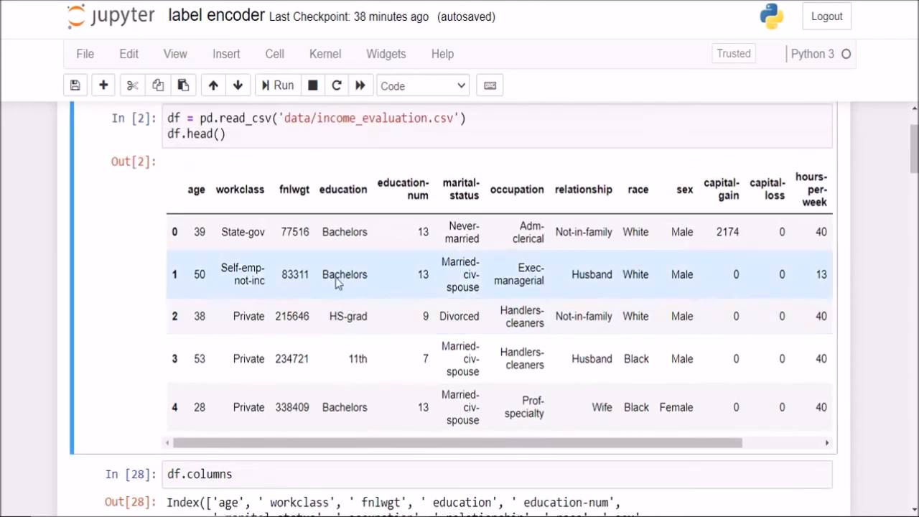
pyautogui.doubleClick(348, 316)
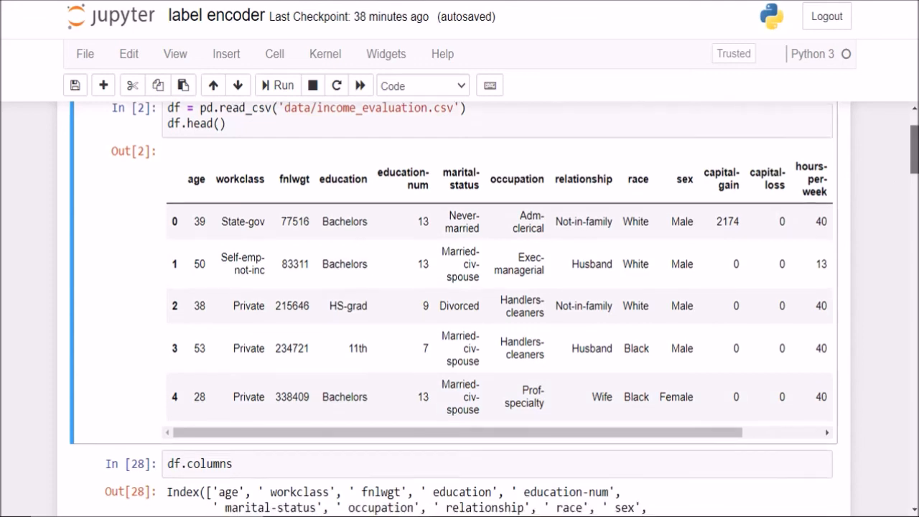
pyautogui.scroll(-3)
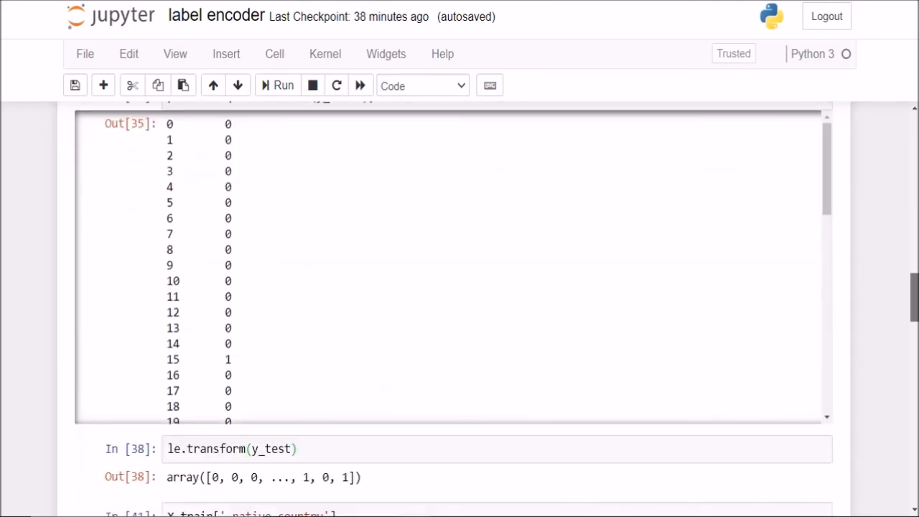
pyautogui.scroll(-3)
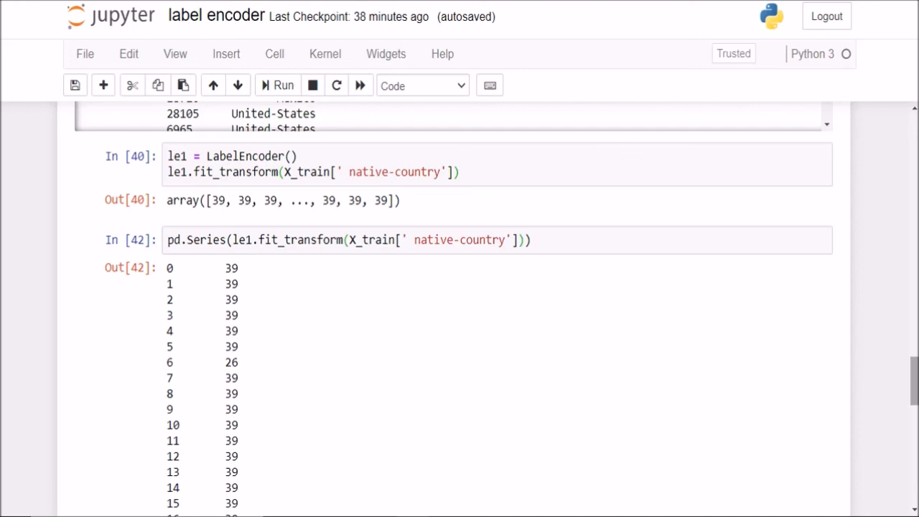
pyautogui.scroll(-3)
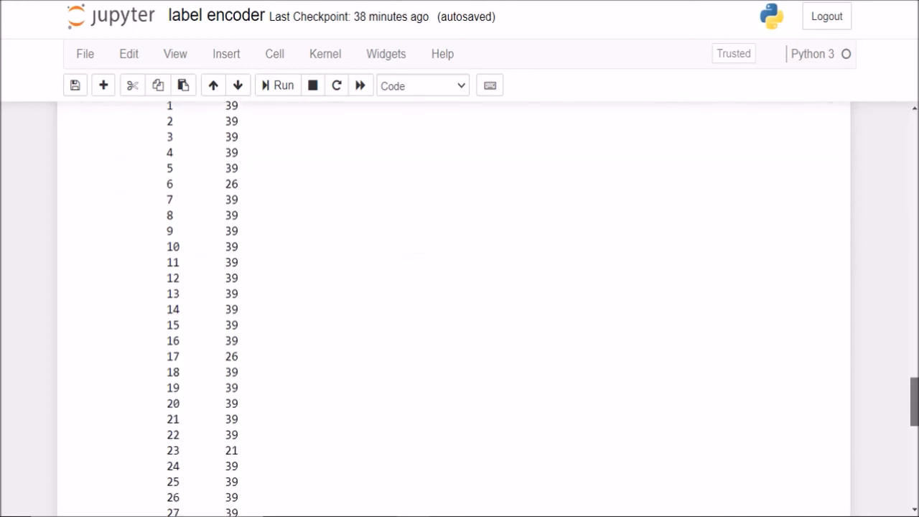